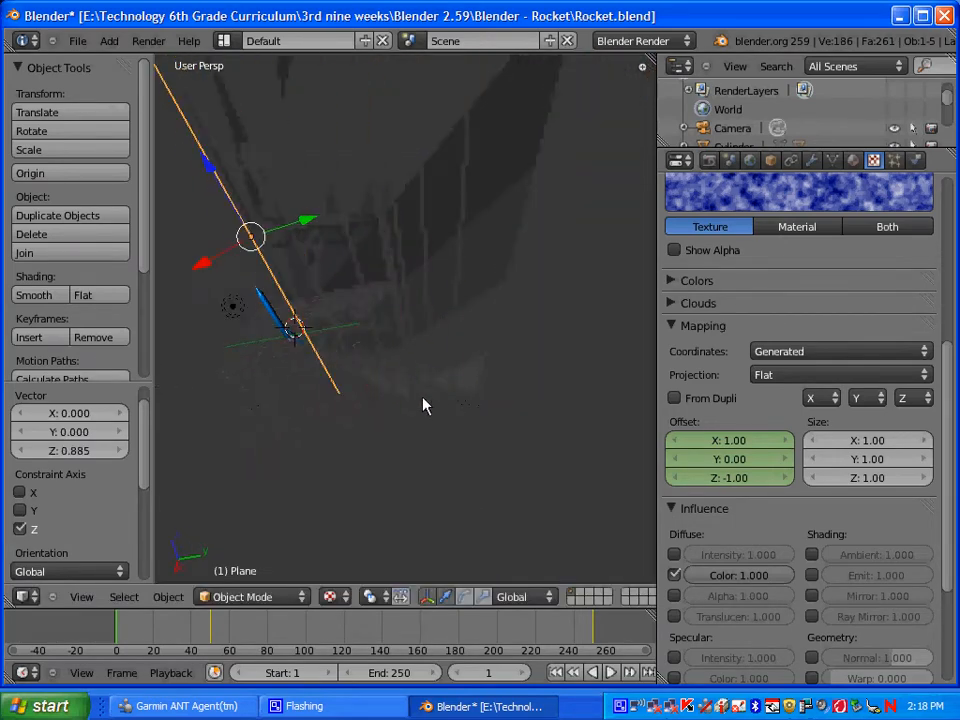
Orbit the scene toward a straight-on view of the rocket for animating
{"action": "left_click_drag", "start_coordinate": [420, 404], "coordinate": [504, 360]}
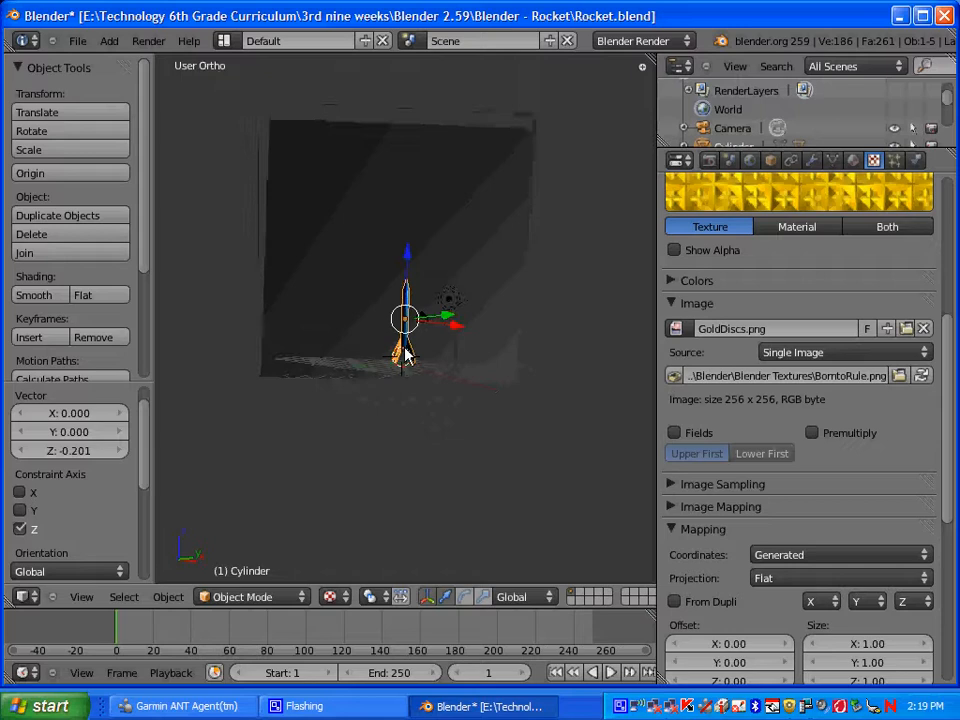
Insert a Location keyframe for the rocket at frame 1
{"action": "key", "text": "i"}
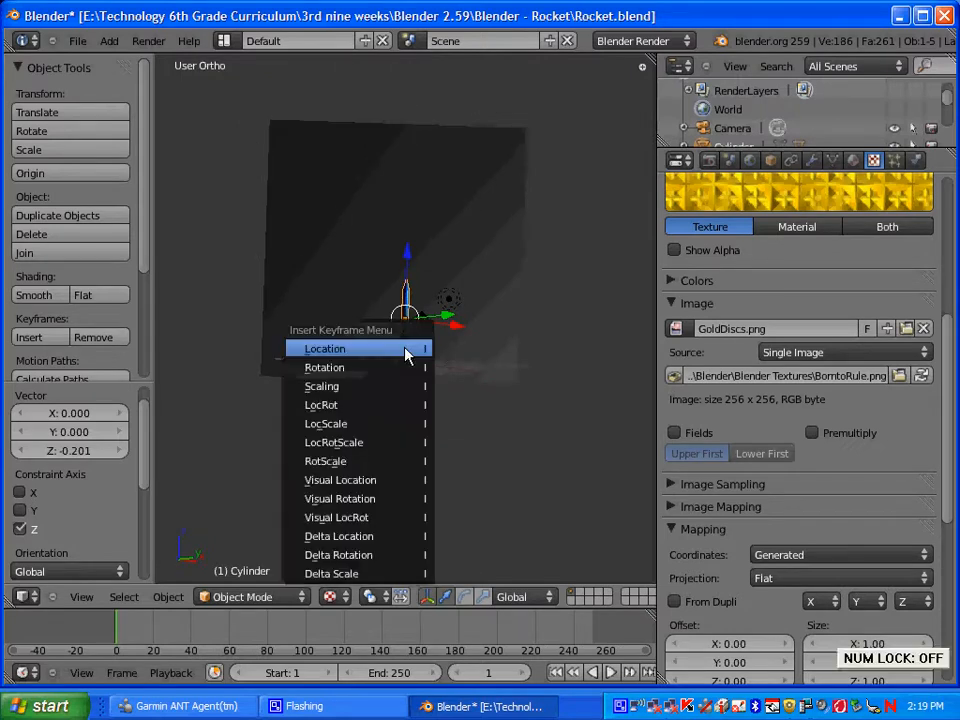
{"action": "mouse_move", "coordinate": [336, 356]}
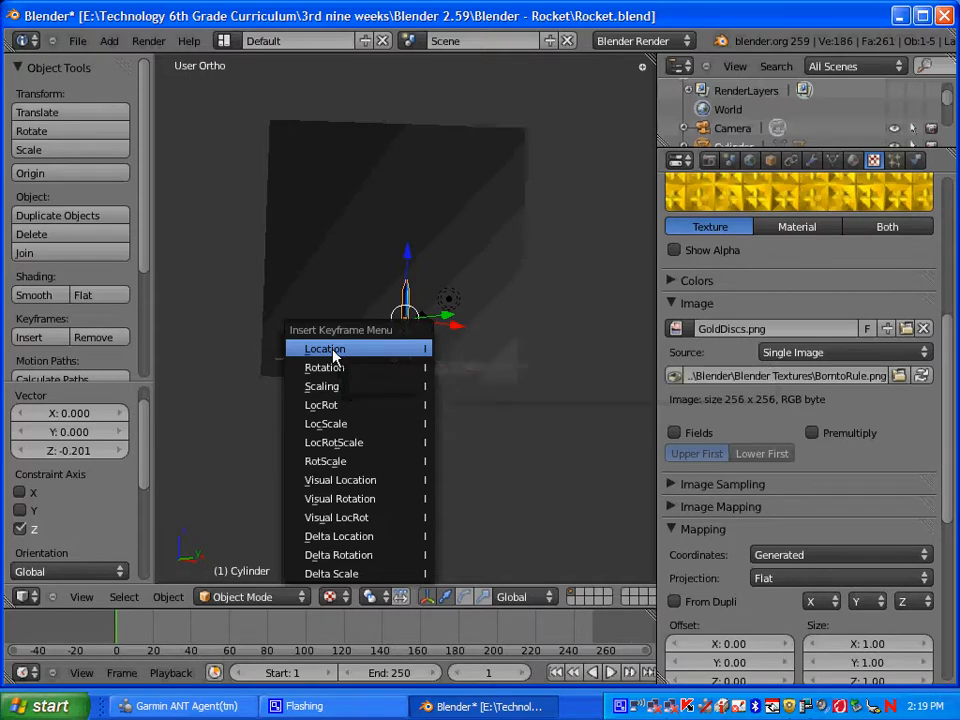
{"action": "left_click", "coordinate": [324, 348]}
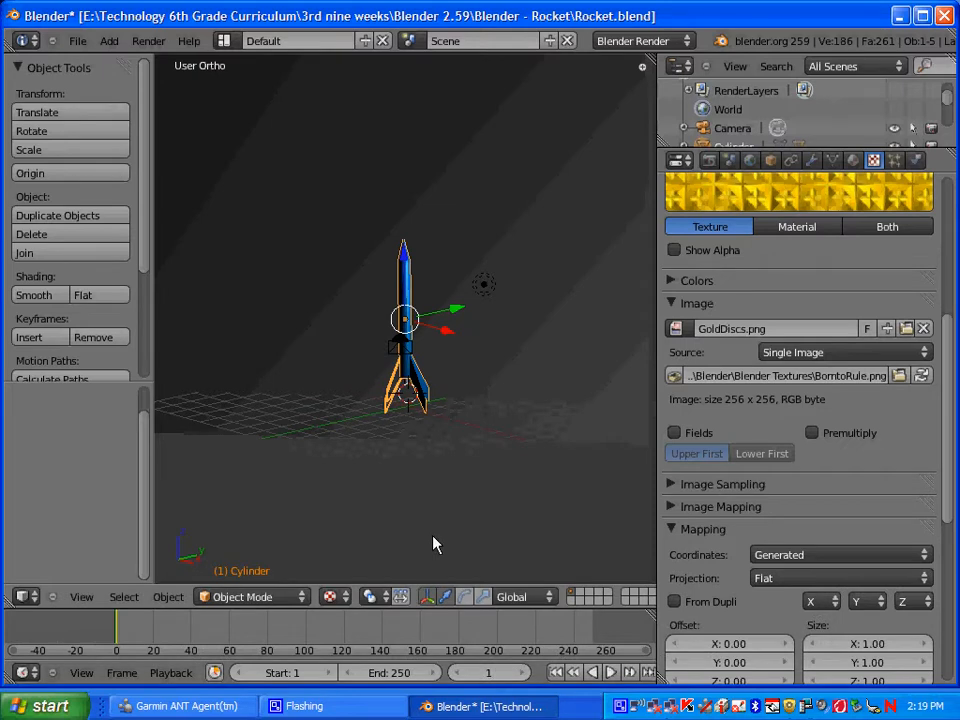
{"action": "mouse_move", "coordinate": [420, 450]}
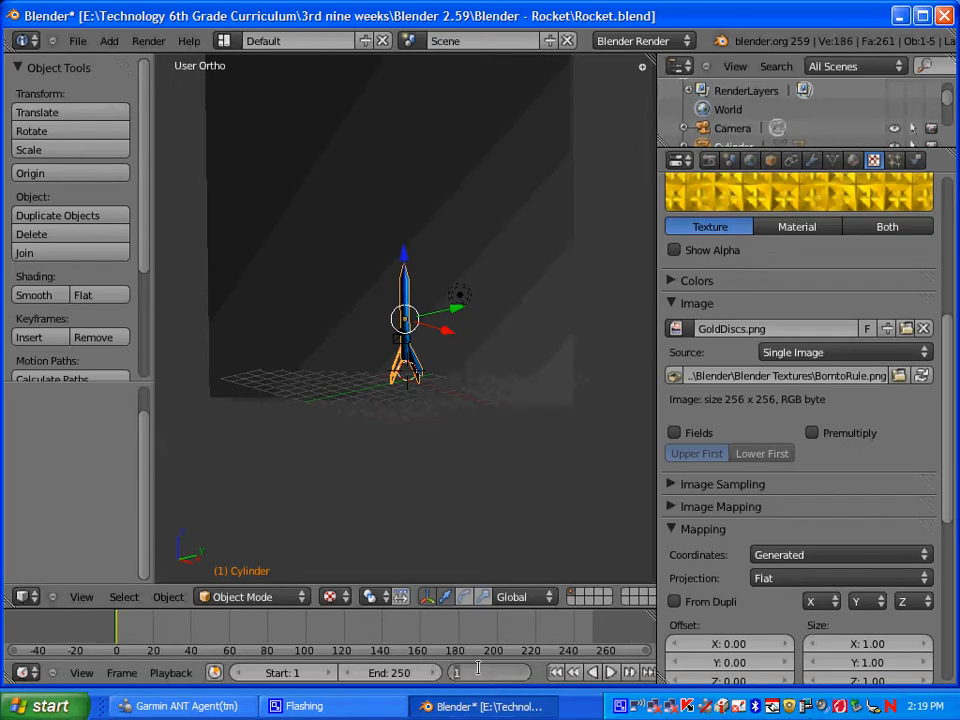
Move the rocket upward and keyframe its location at frames 50, 150 and 200, then return to frame 1
{"action": "left_click", "coordinate": [460, 672]}
{"action": "type", "text": "50"}
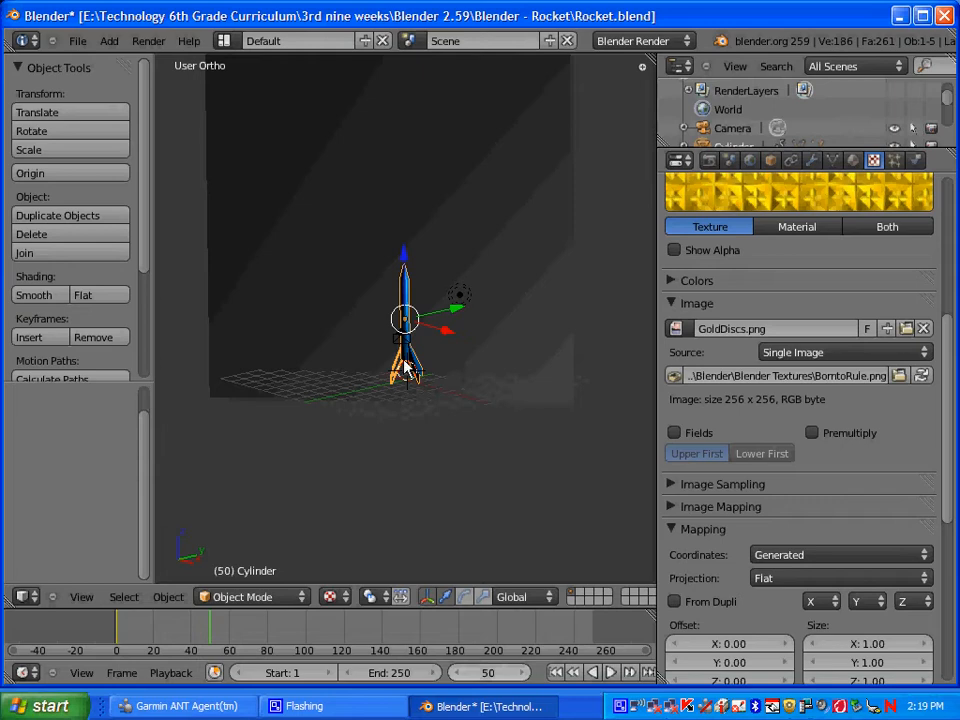
{"action": "mouse_move", "coordinate": [460, 350]}
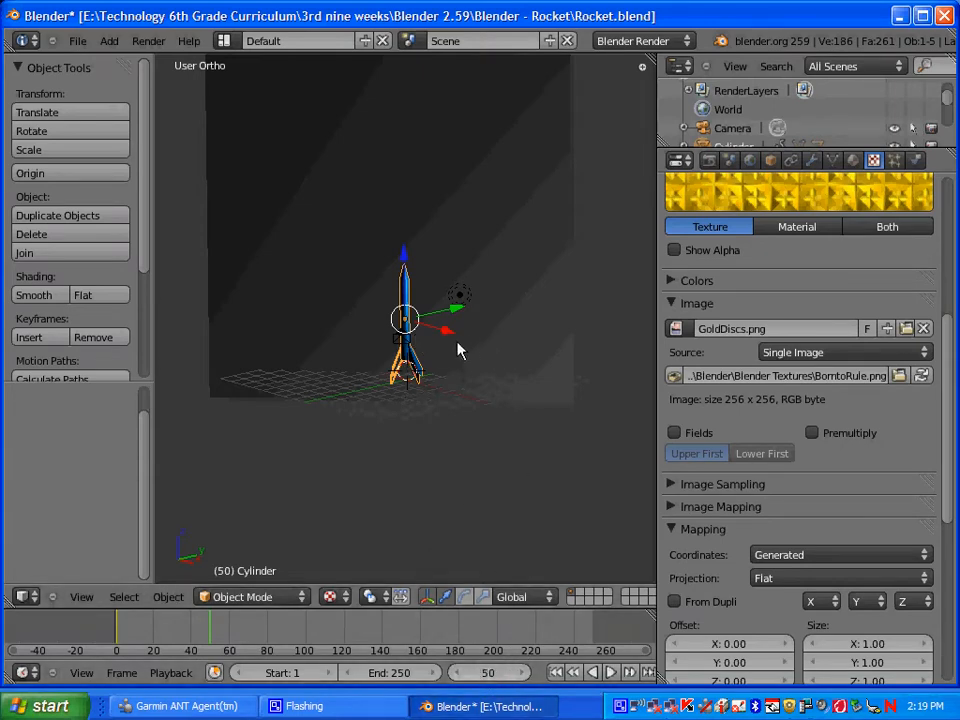
{"action": "mouse_move", "coordinate": [396, 340]}
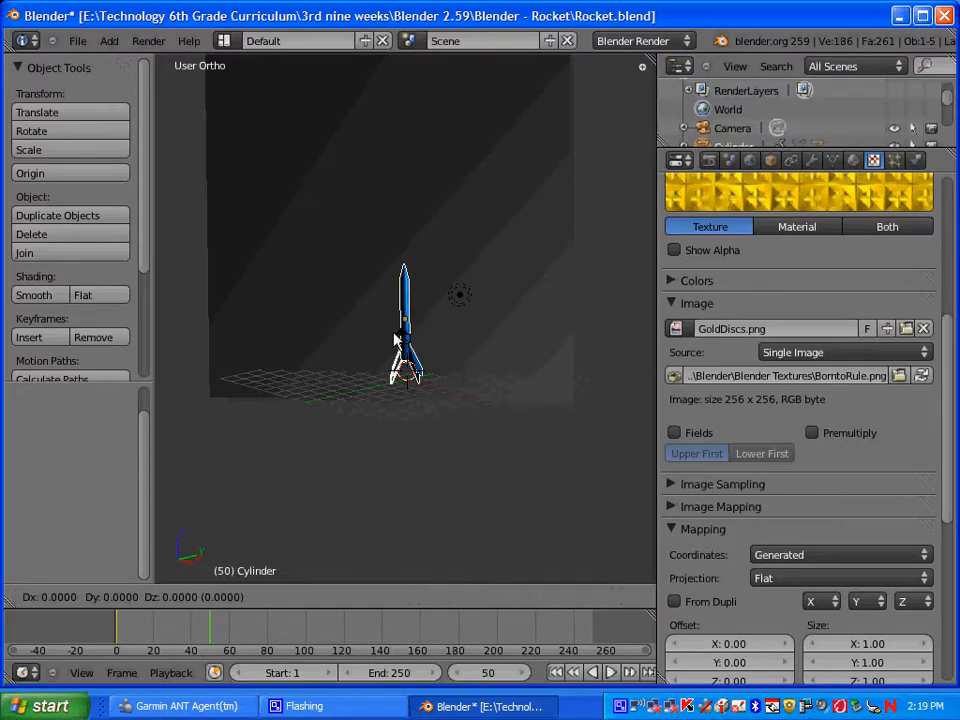
{"action": "key", "text": "g"}
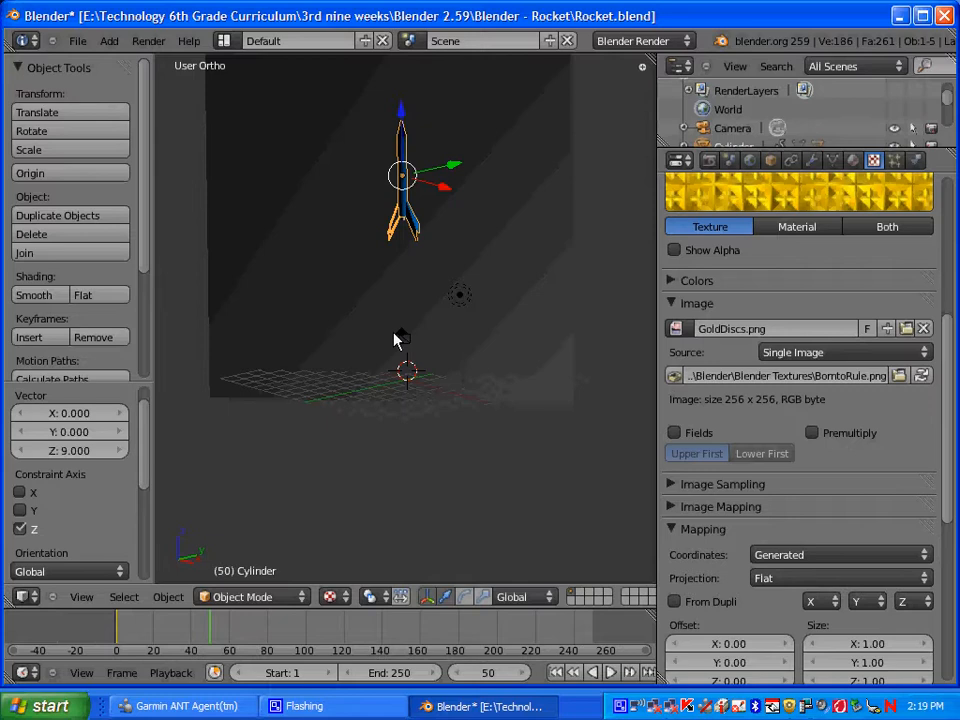
{"action": "mouse_move", "coordinate": [392, 236]}
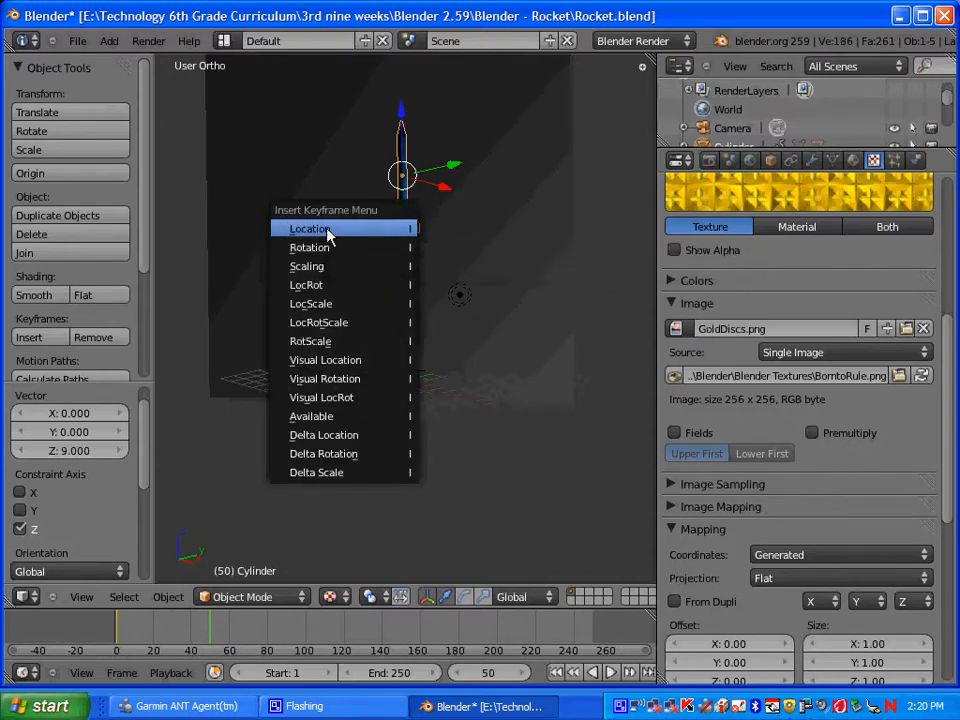
{"action": "left_click", "coordinate": [308, 228]}
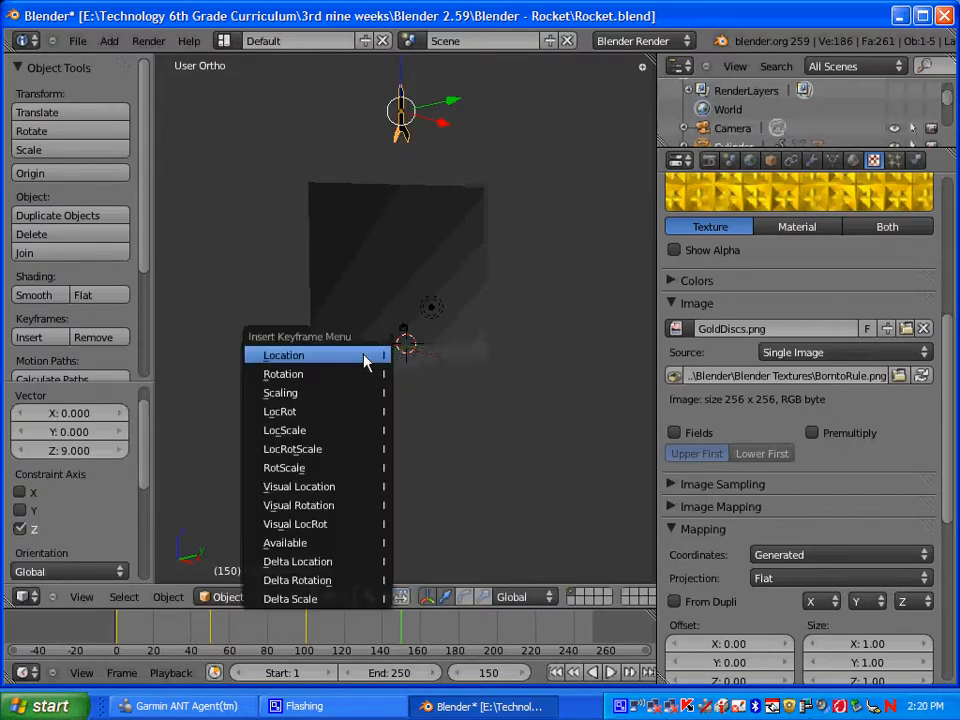
{"action": "left_click", "coordinate": [284, 356]}
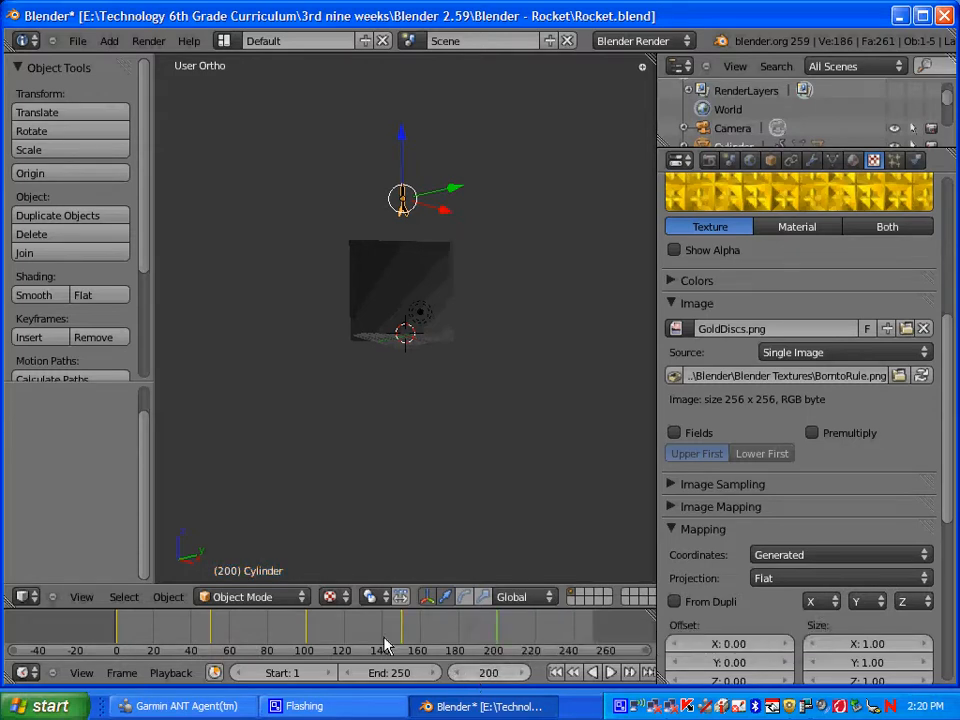
{"action": "mouse_move", "coordinate": [400, 204]}
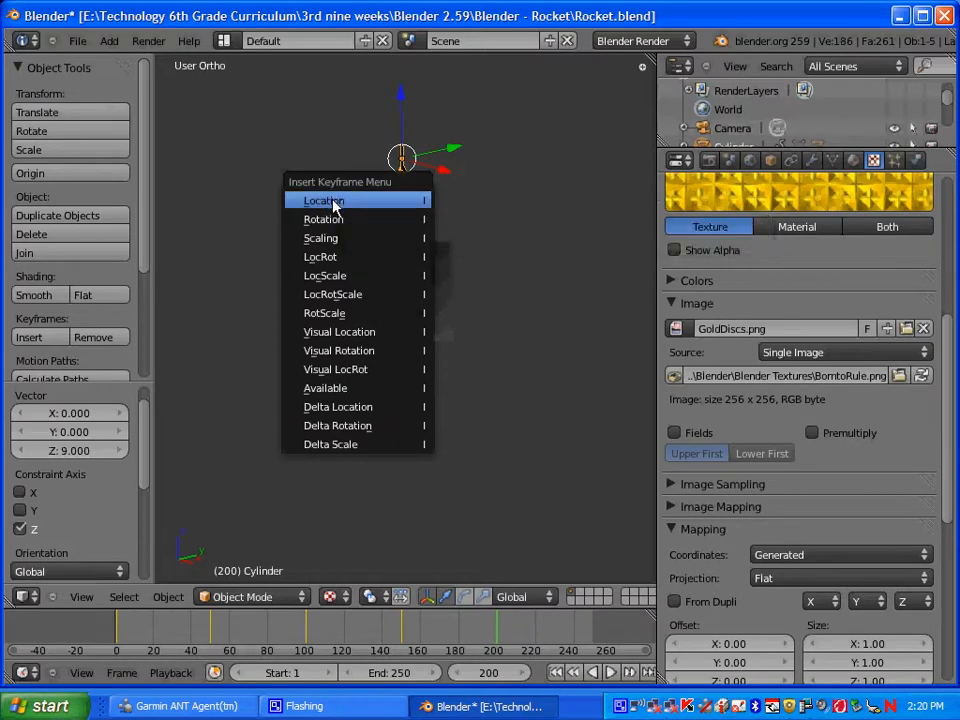
{"action": "left_click", "coordinate": [324, 200]}
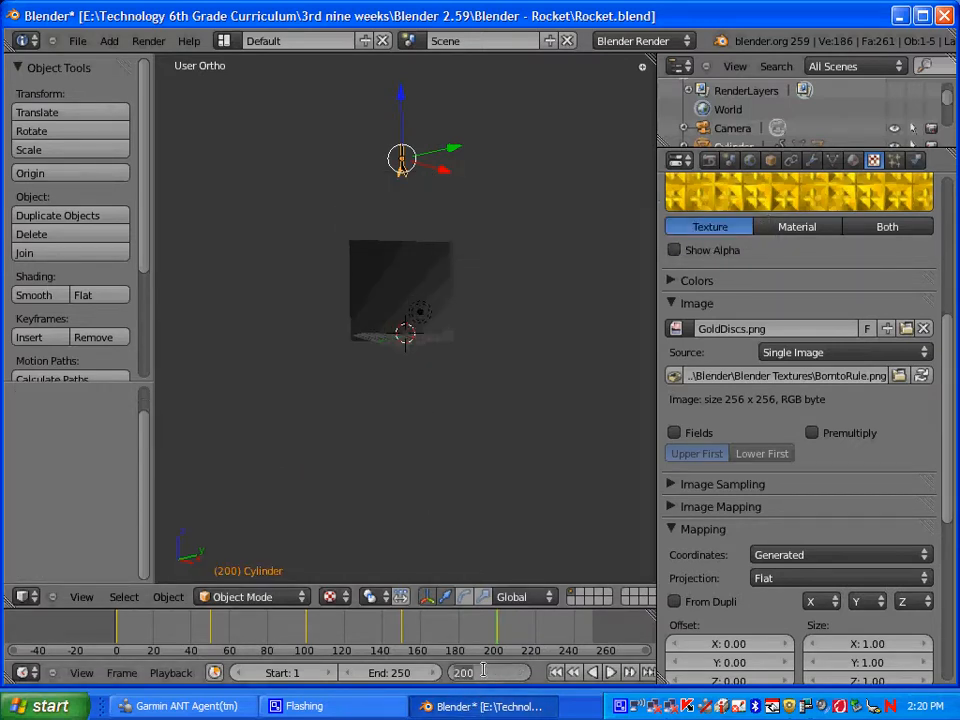
{"action": "left_click", "coordinate": [460, 672]}
{"action": "type", "text": "1"}
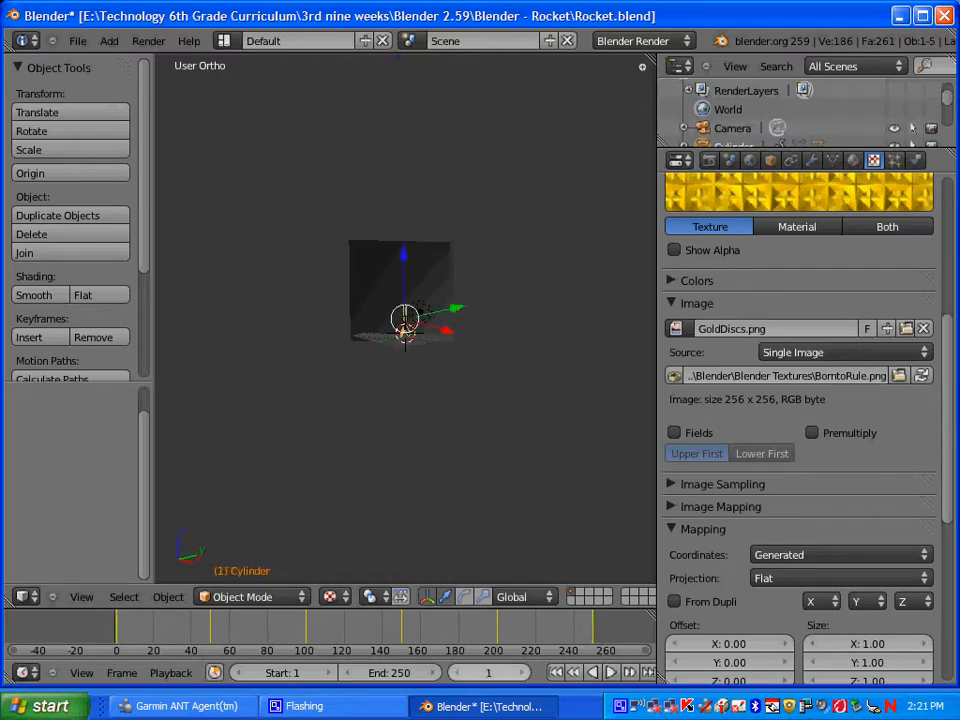
Scale the backdrop plane taller along Z so it covers the rocket's climb
{"action": "left_click", "coordinate": [610, 672]}
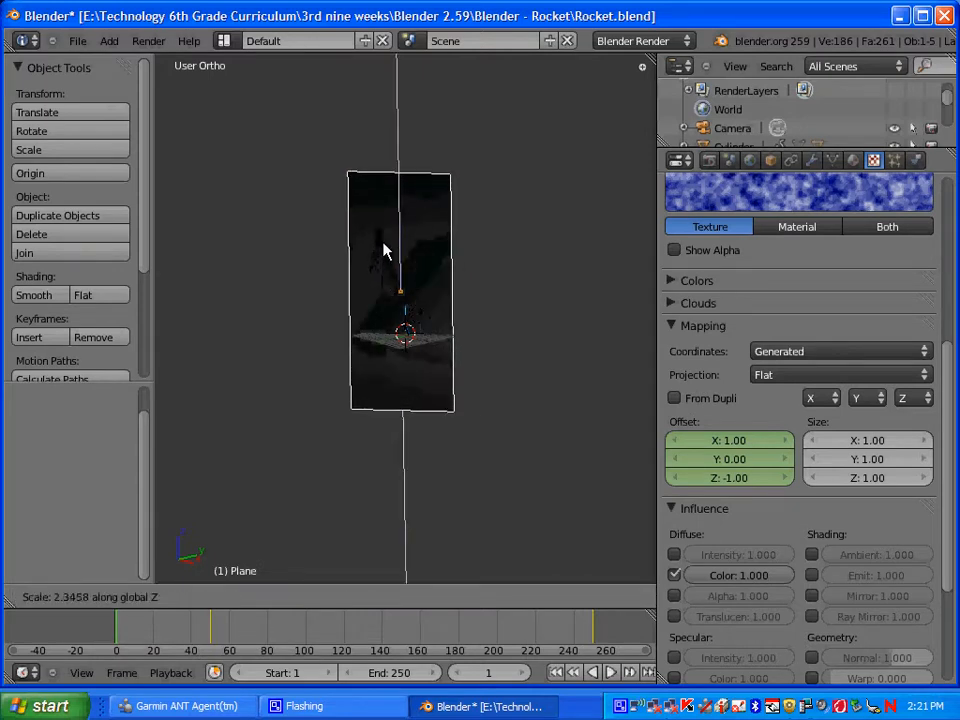
{"action": "left_click", "coordinate": [398, 240]}
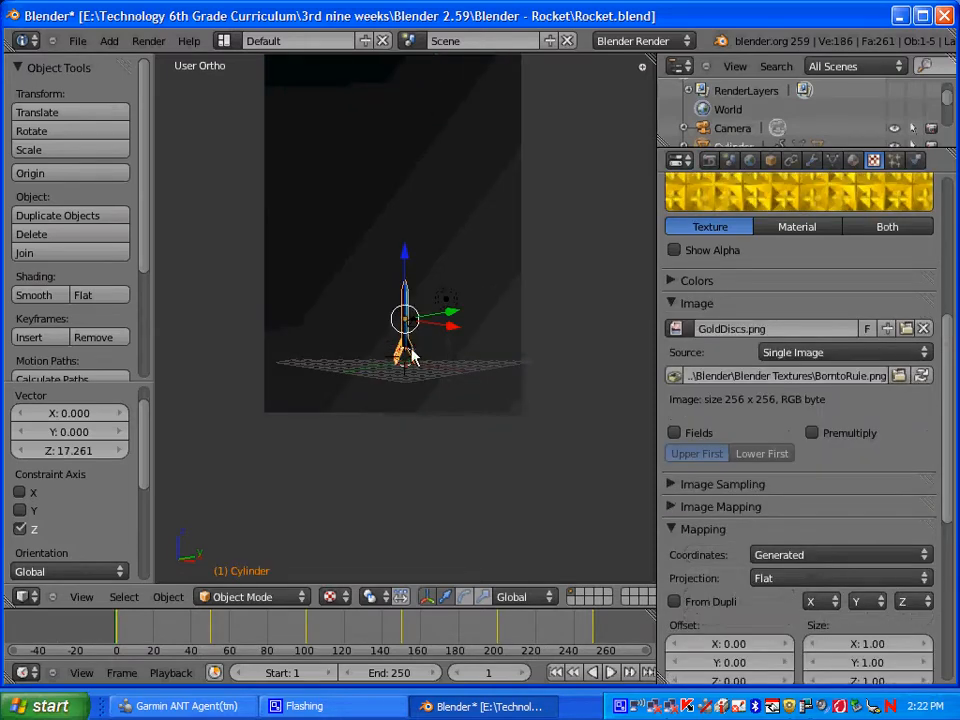
Create a new material on the engine cylinder with a cyan diffuse colour
{"action": "key", "text": "NumLock"}
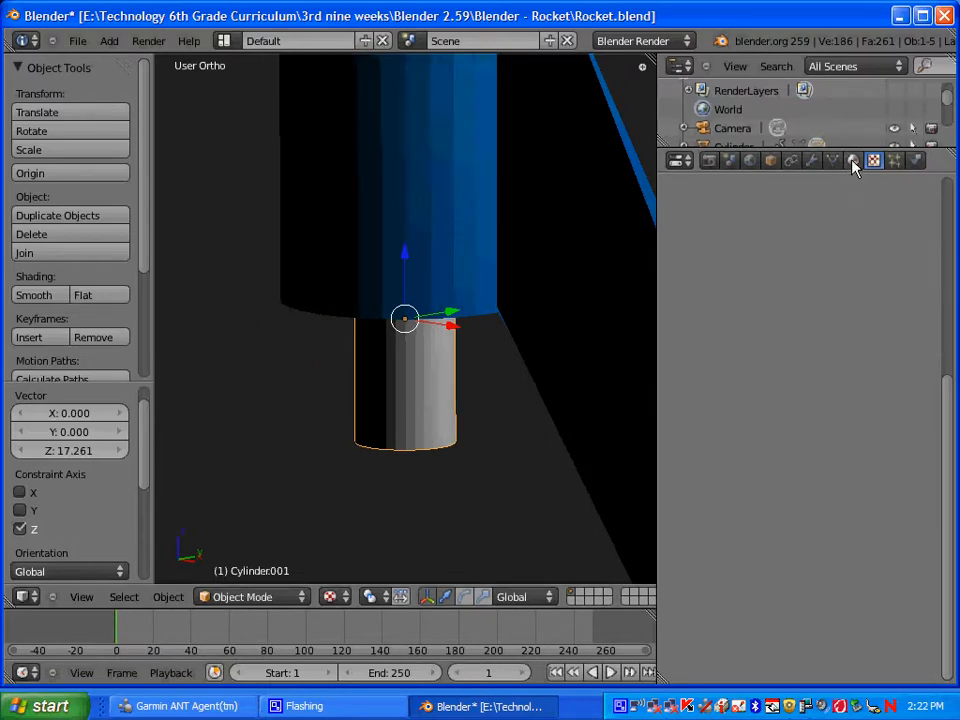
{"action": "left_click", "coordinate": [852, 160]}
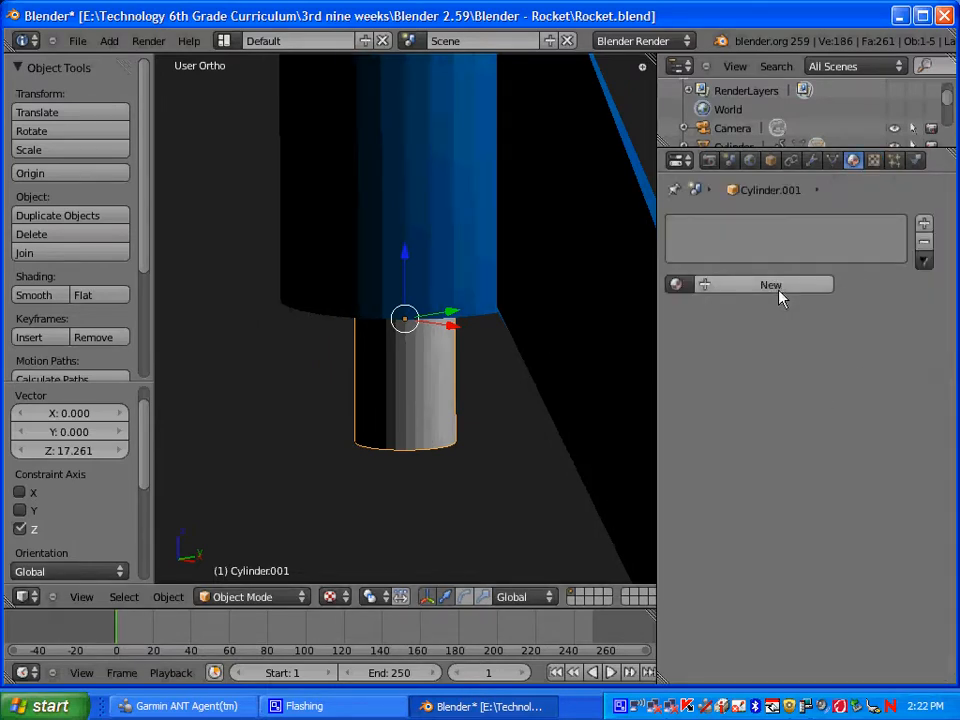
{"action": "left_click", "coordinate": [770, 284]}
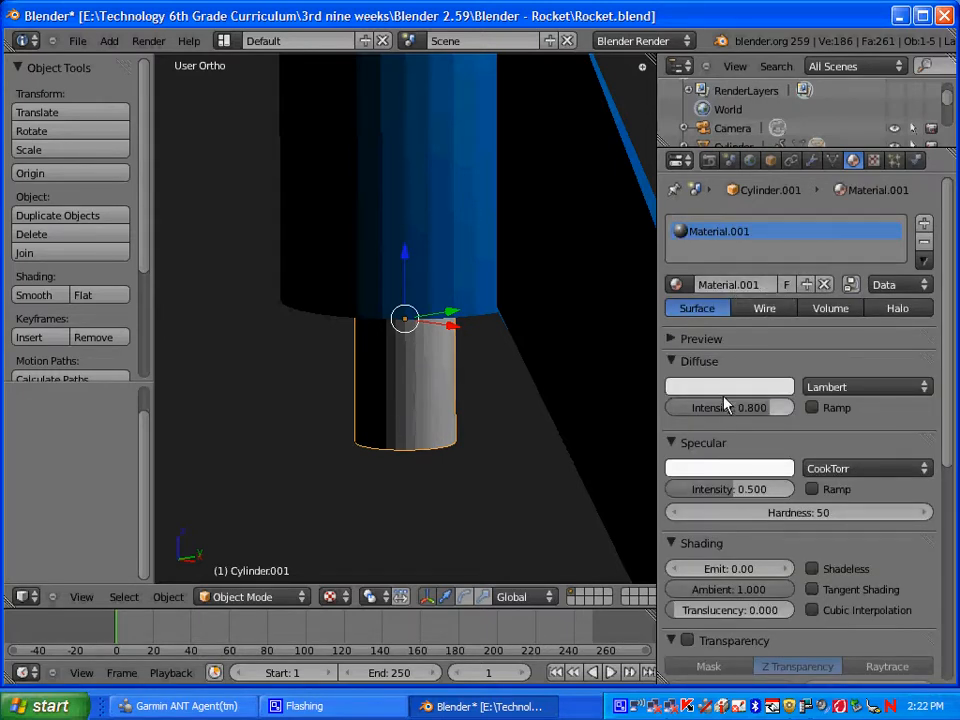
{"action": "left_click", "coordinate": [728, 386]}
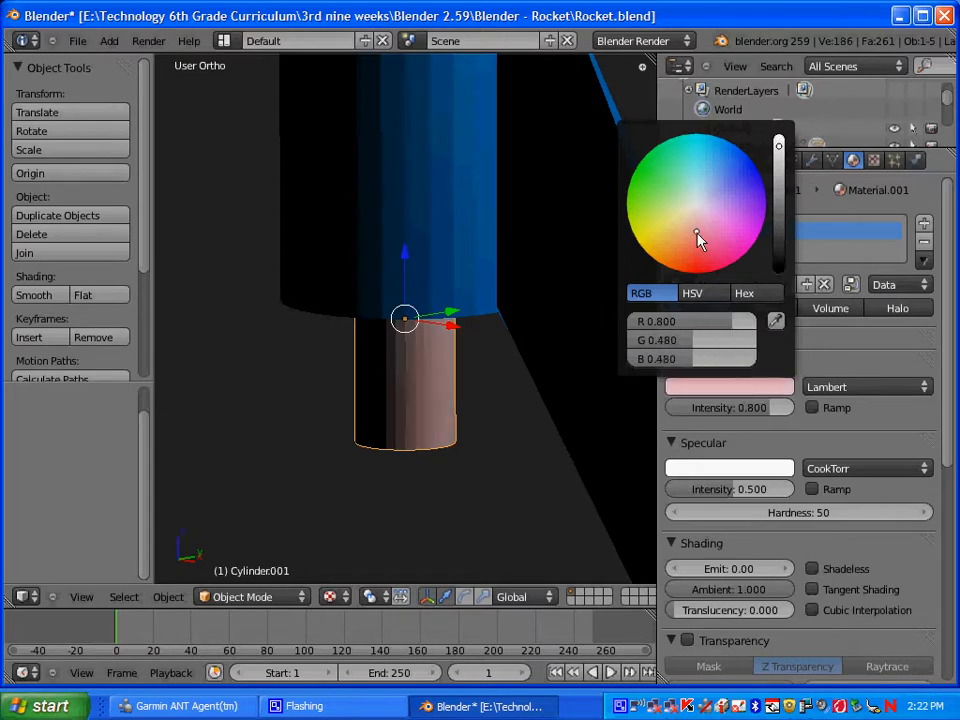
{"action": "left_click", "coordinate": [720, 268]}
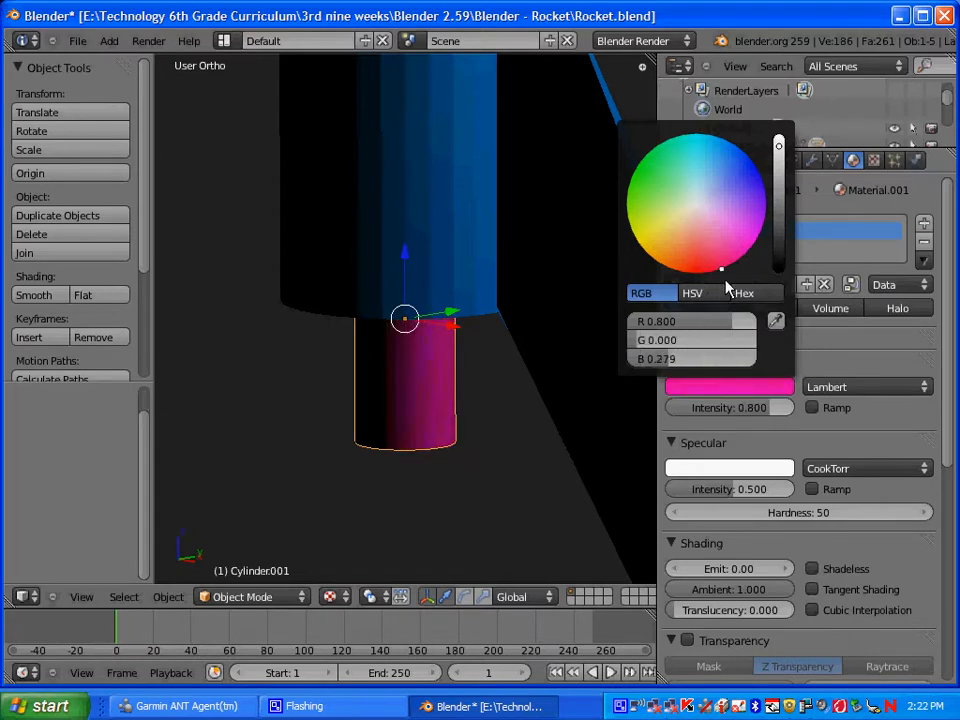
{"action": "left_click_drag", "start_coordinate": [710, 272], "coordinate": [710, 272]}
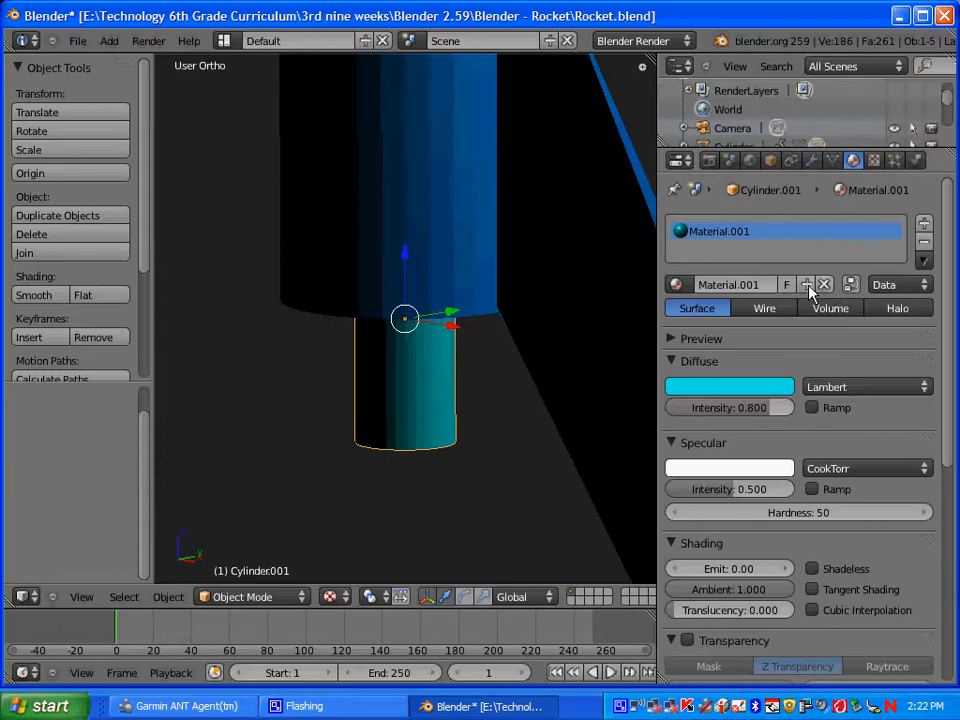
Add a second material slot with a new 'exhaust' material of Halo type
{"action": "left_click", "coordinate": [824, 284]}
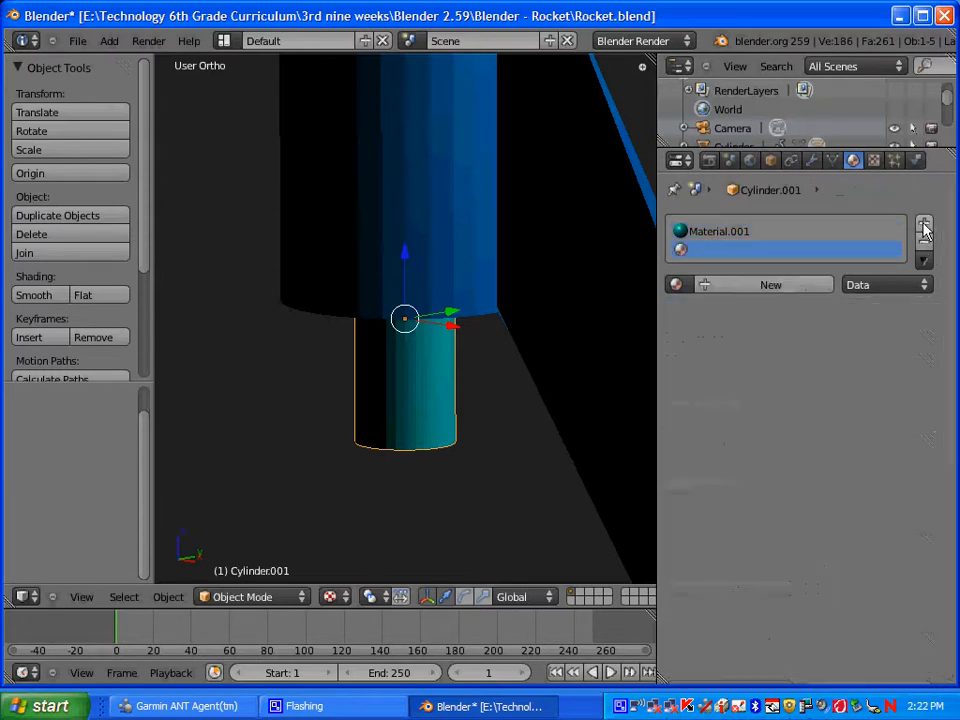
{"action": "left_click", "coordinate": [924, 224]}
{"action": "type", "text": "exhaust"}
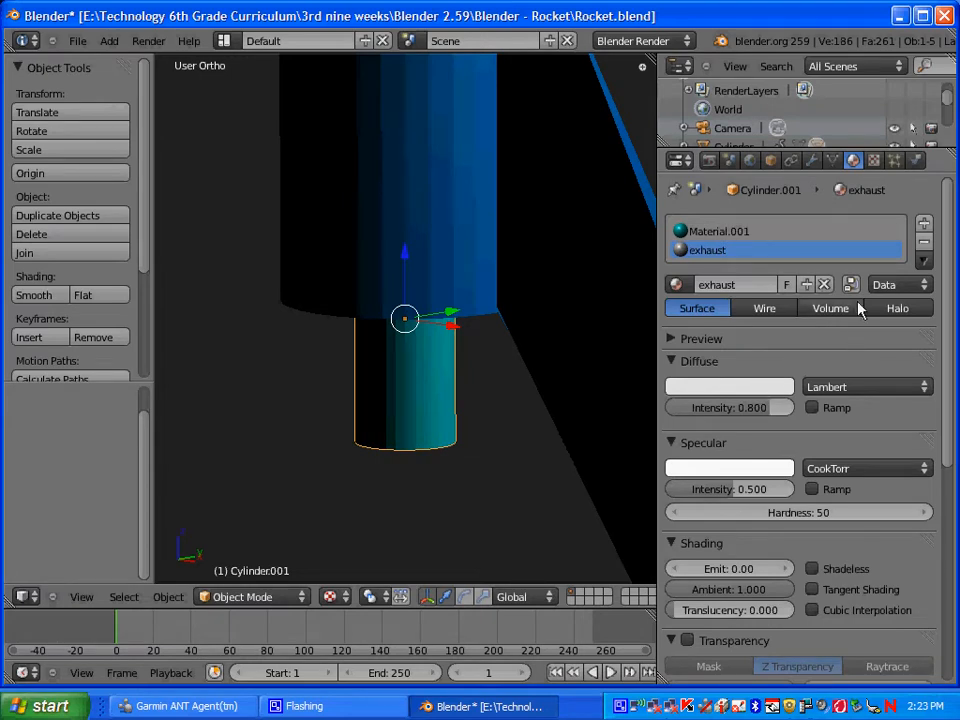
{"action": "mouse_move", "coordinate": [898, 308]}
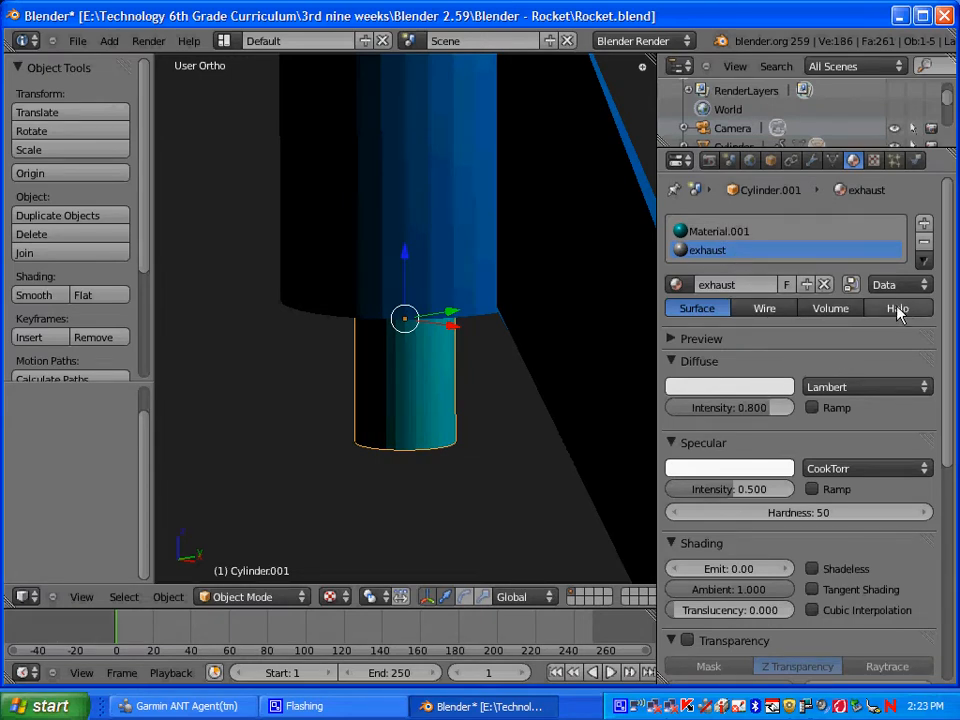
{"action": "left_click", "coordinate": [896, 308]}
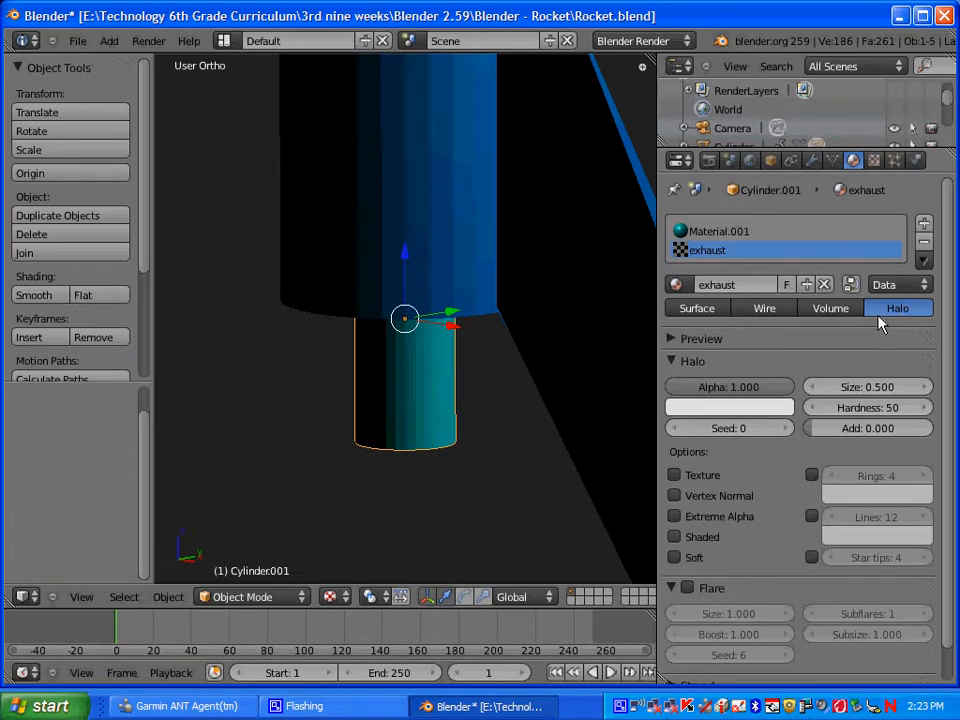
{"action": "mouse_move", "coordinate": [896, 308]}
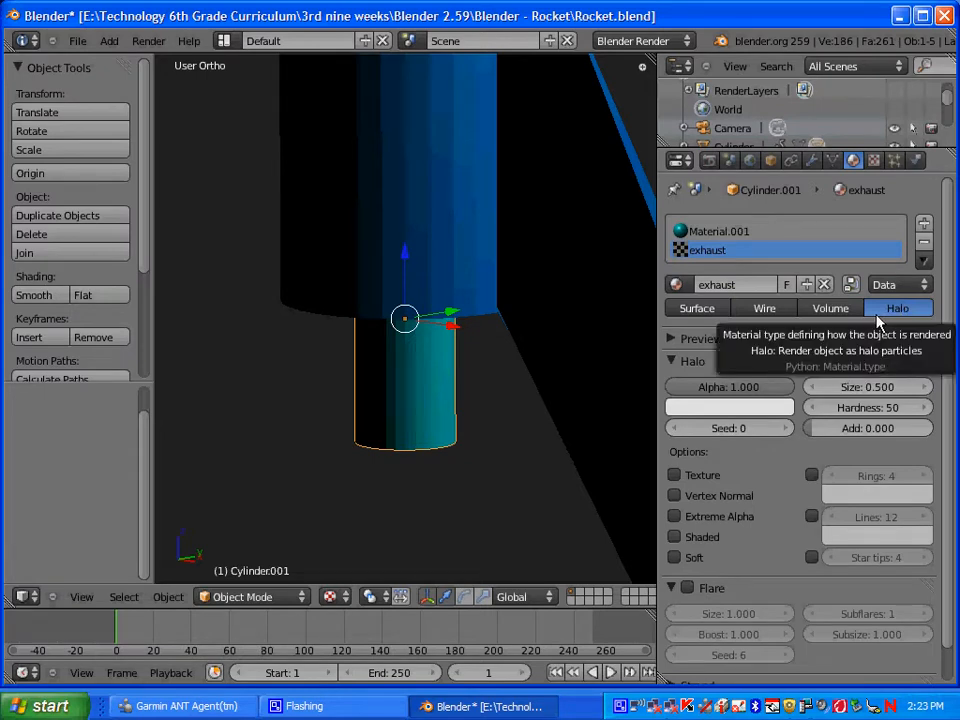
{"action": "mouse_move", "coordinate": [732, 400]}
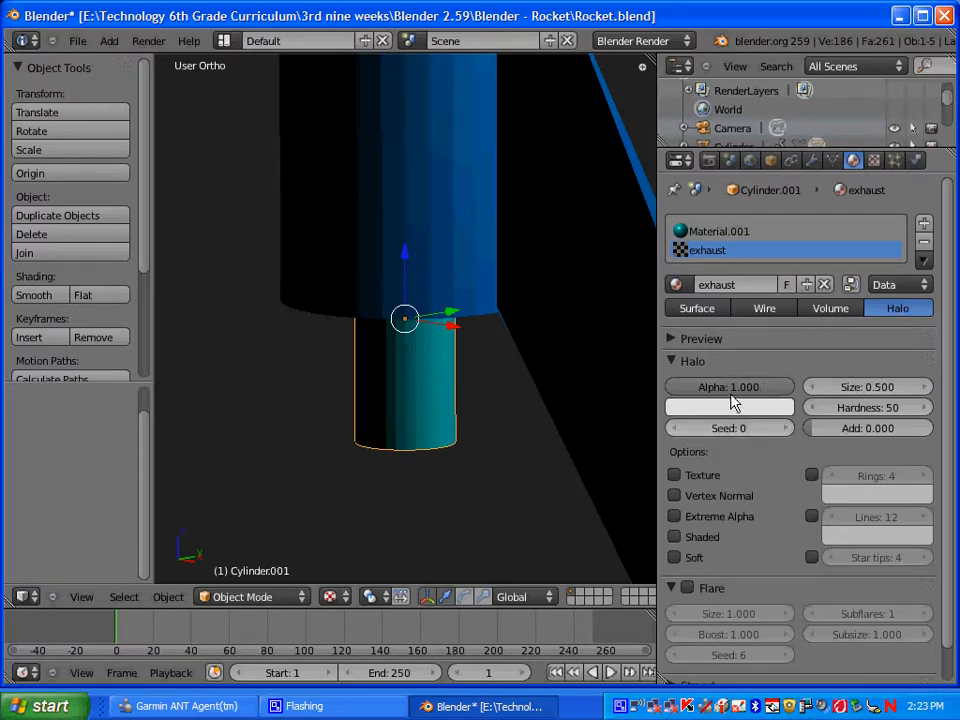
{"action": "mouse_move", "coordinate": [728, 388]}
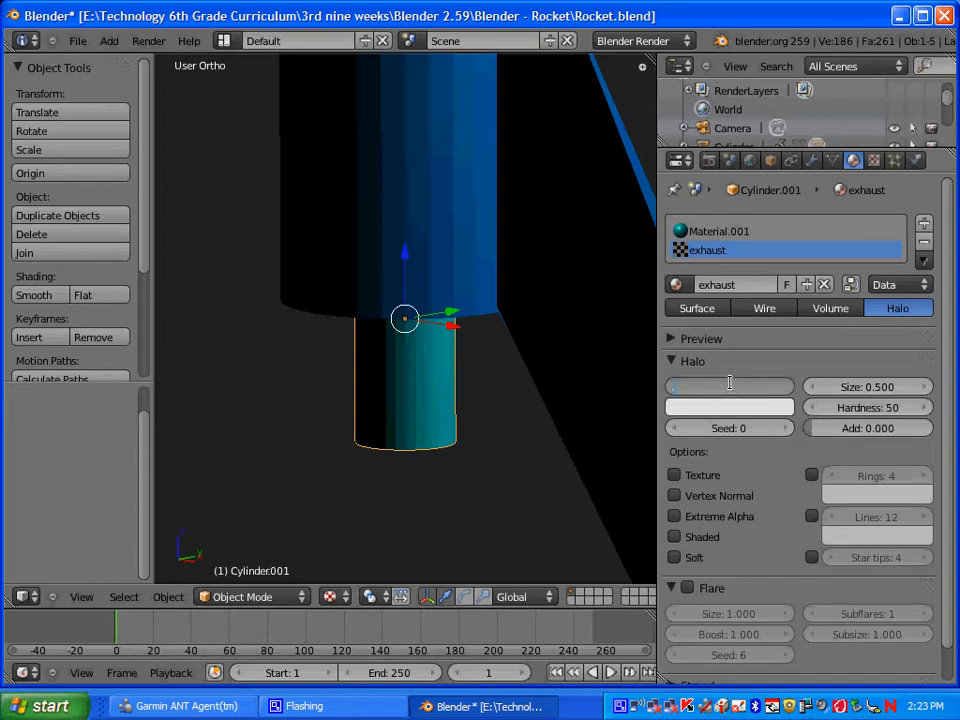
Set the exhaust halo colour to pure red
{"action": "left_click", "coordinate": [728, 388]}
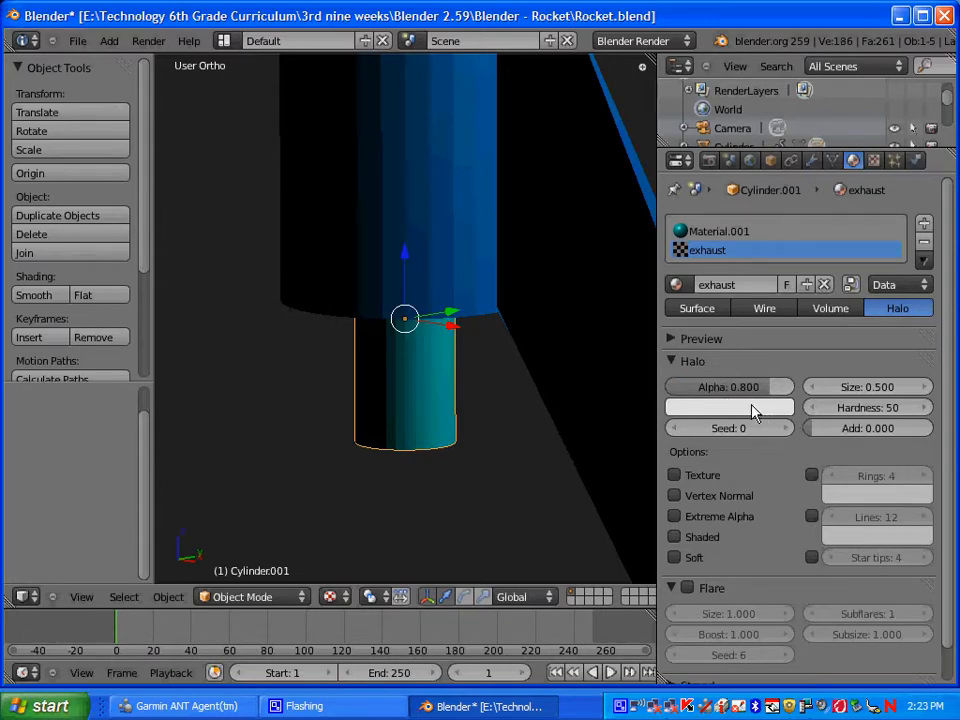
{"action": "mouse_move", "coordinate": [728, 410]}
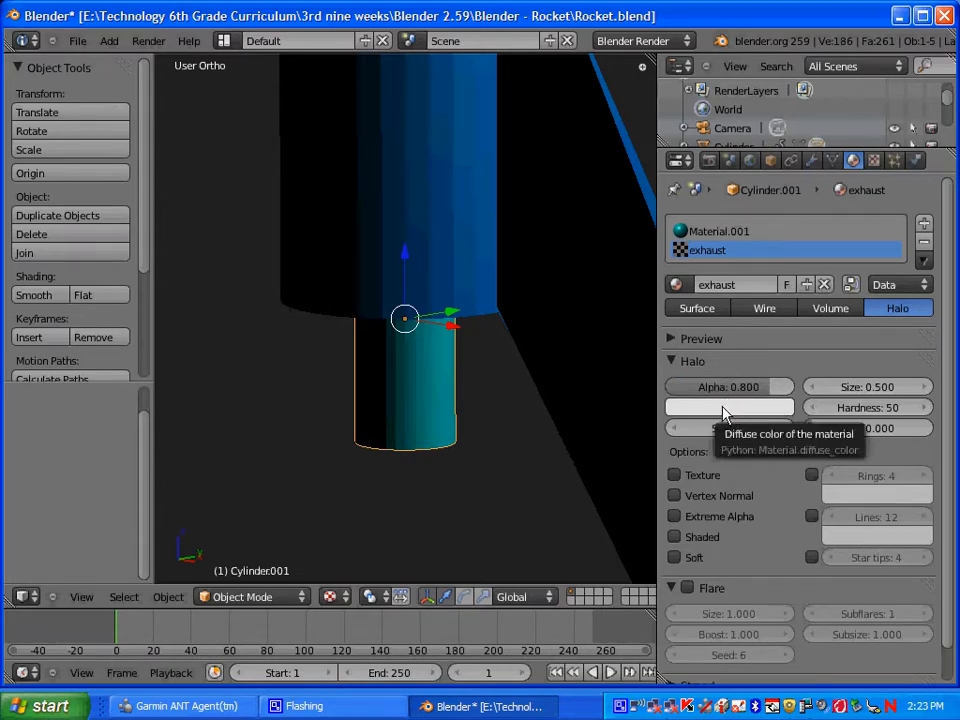
{"action": "left_click", "coordinate": [728, 408]}
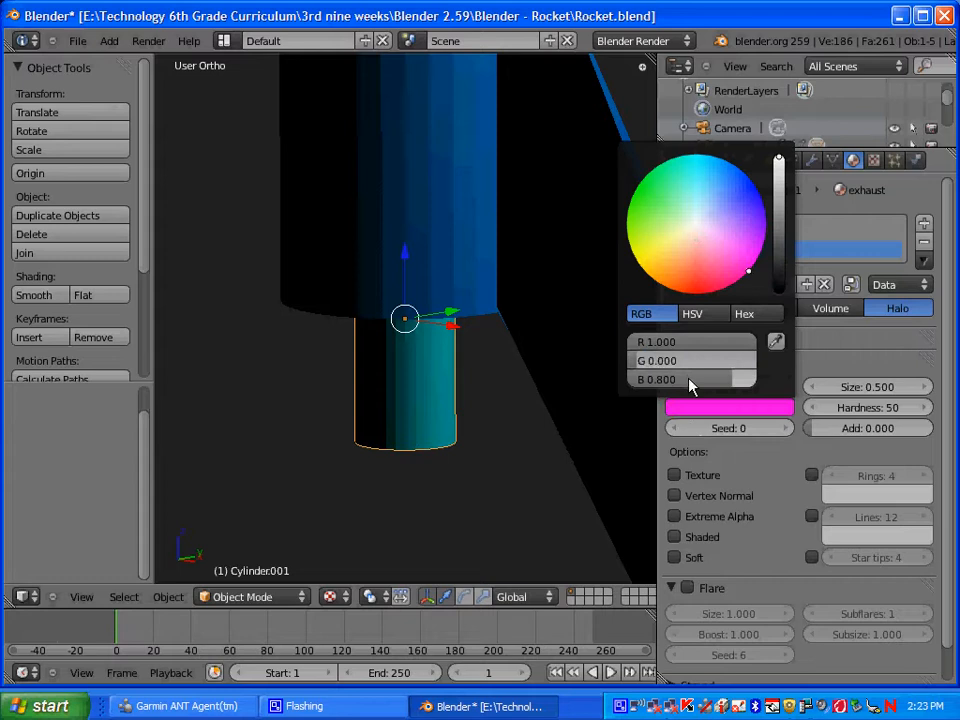
{"action": "left_click", "coordinate": [690, 380]}
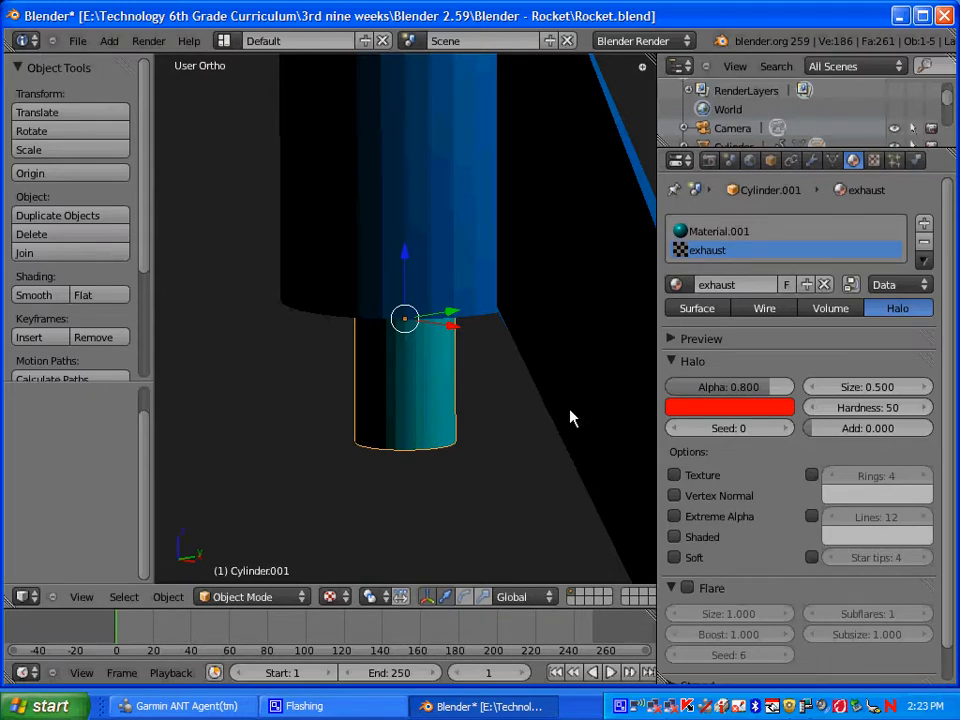
{"action": "mouse_move", "coordinate": [796, 480]}
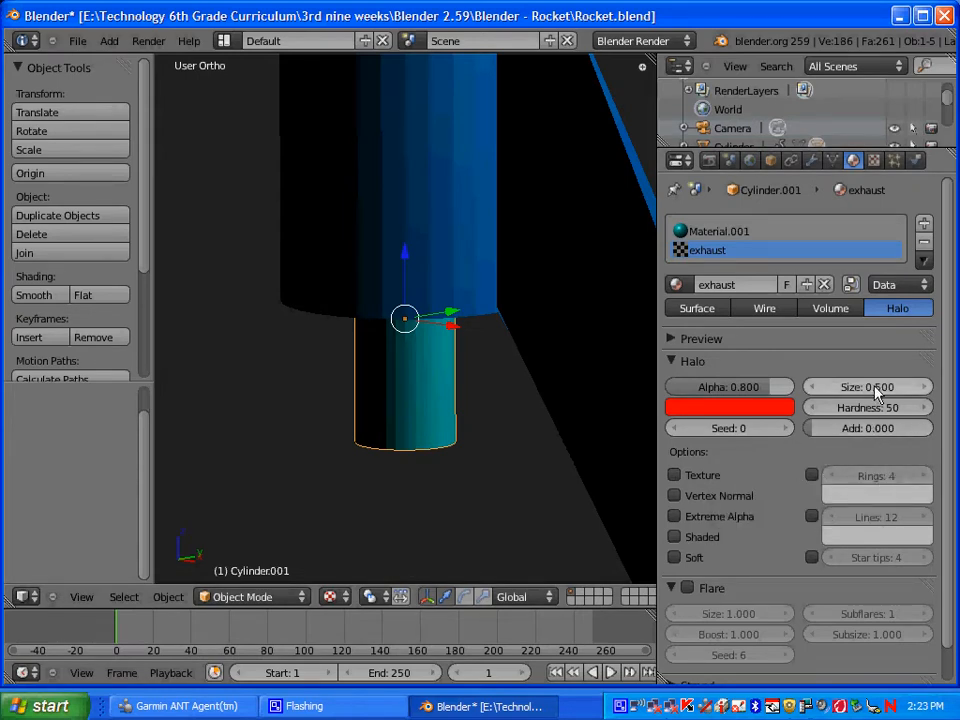
Set the halo Size to 0.132, Hardness to 45 and Add to 0.75
{"action": "left_click", "coordinate": [868, 388]}
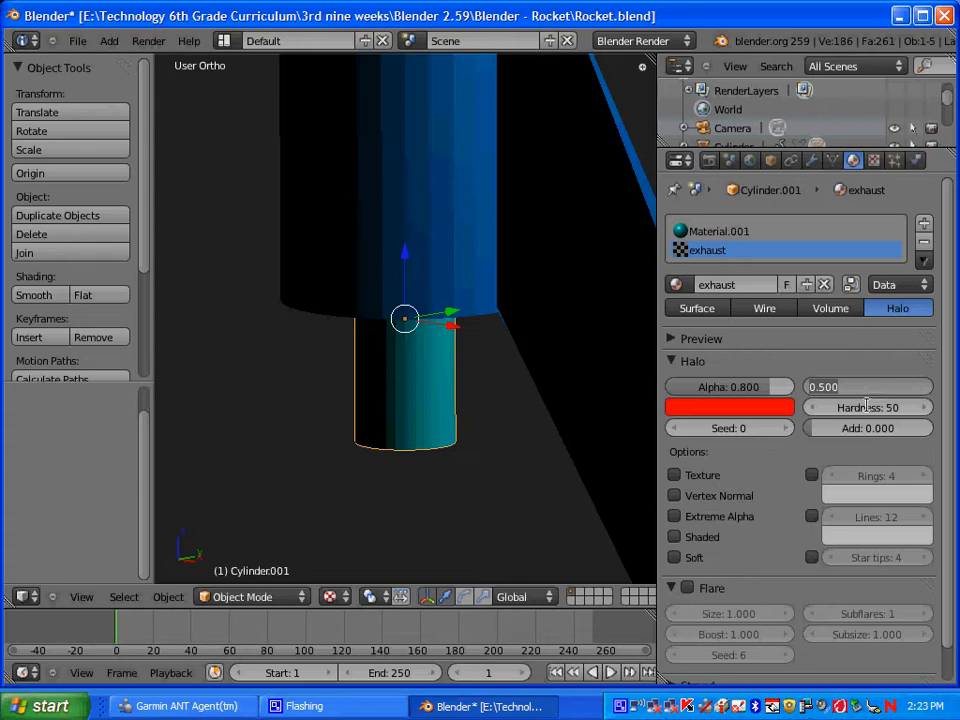
{"action": "left_click", "coordinate": [866, 388]}
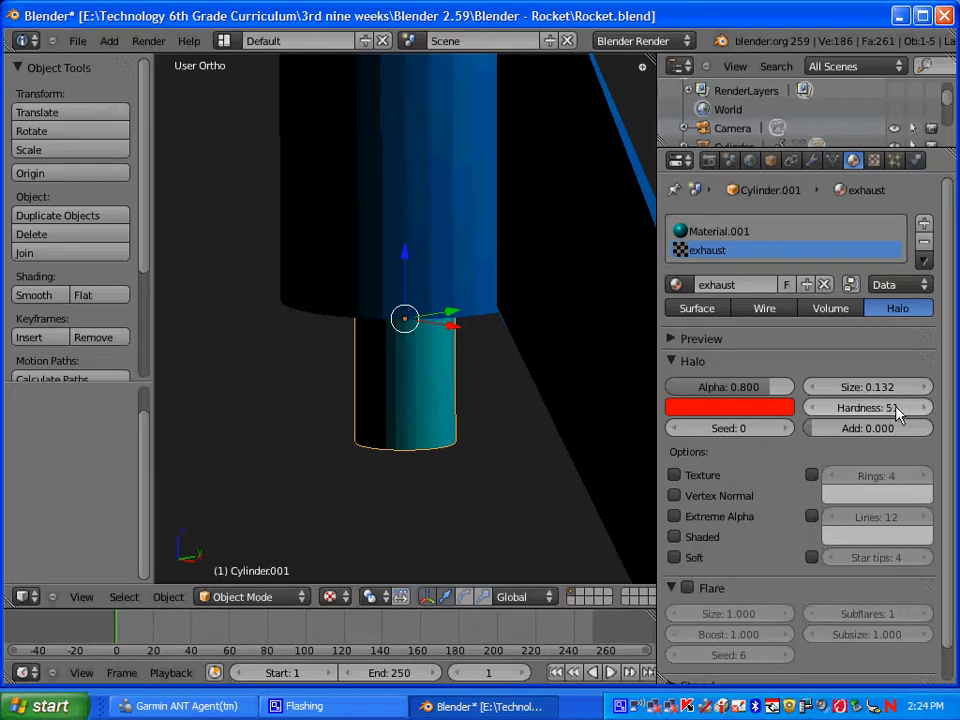
{"action": "left_click", "coordinate": [868, 408]}
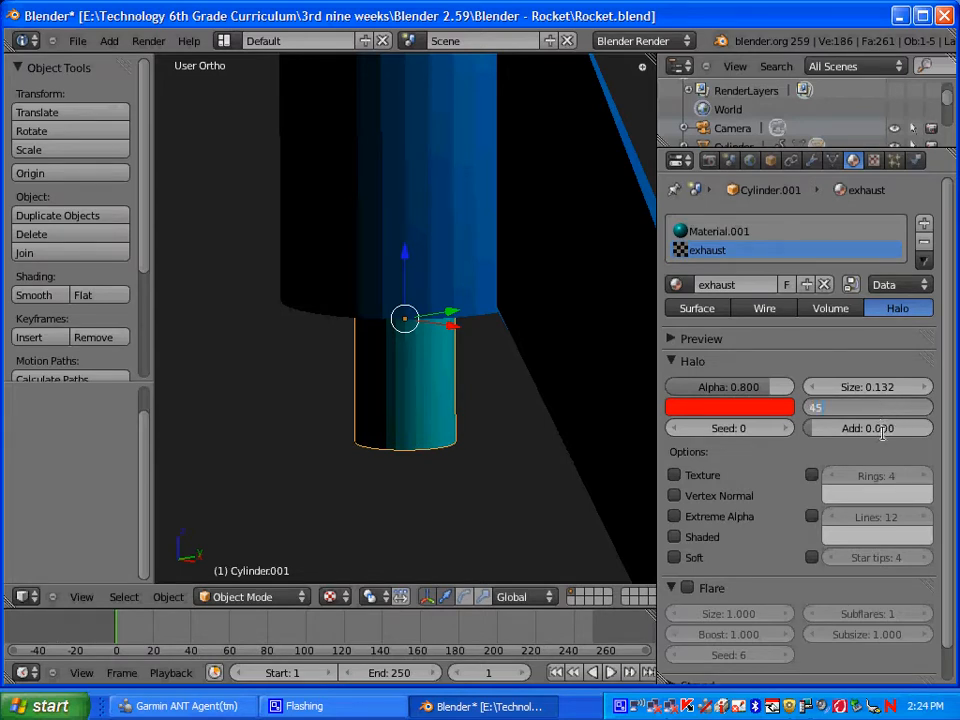
{"action": "mouse_move", "coordinate": [880, 428]}
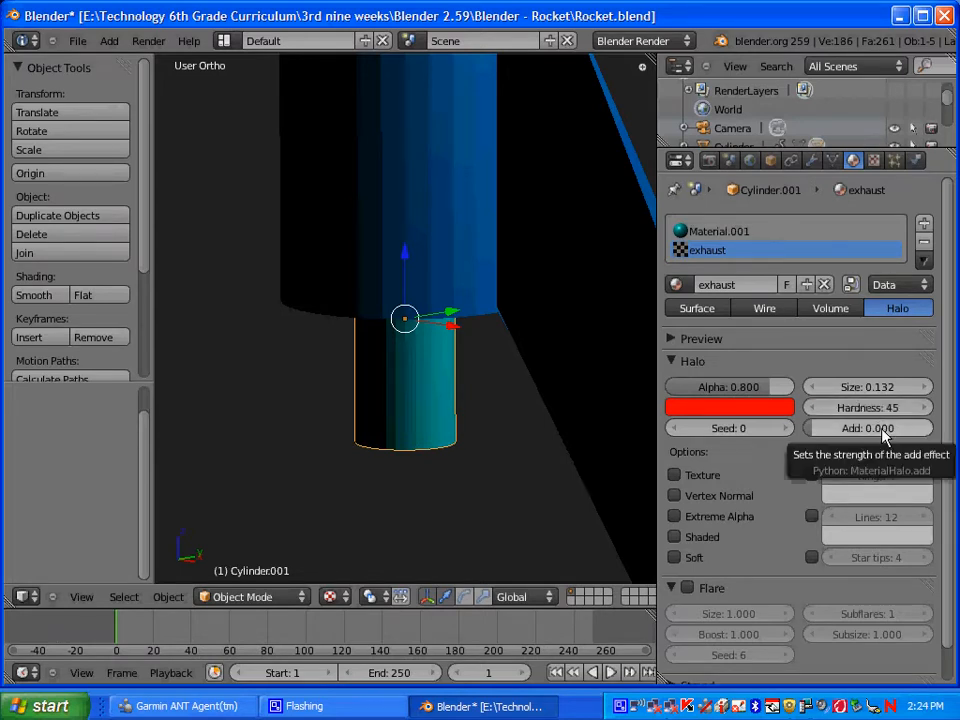
{"action": "left_click", "coordinate": [866, 428]}
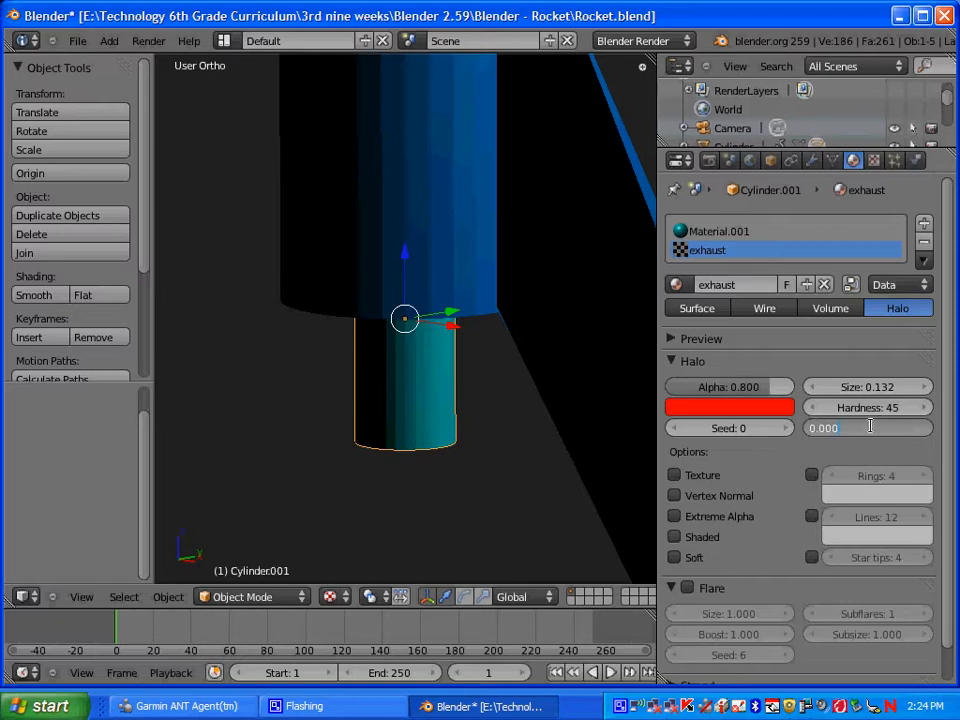
{"action": "type", "text": "0.75"}
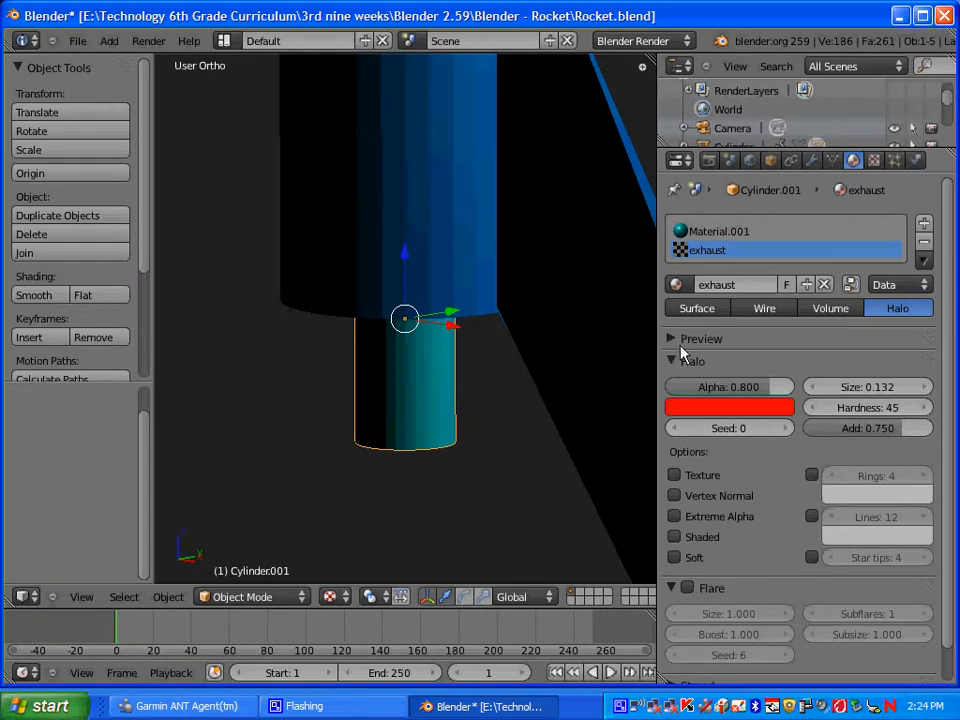
{"action": "left_click", "coordinate": [692, 360]}
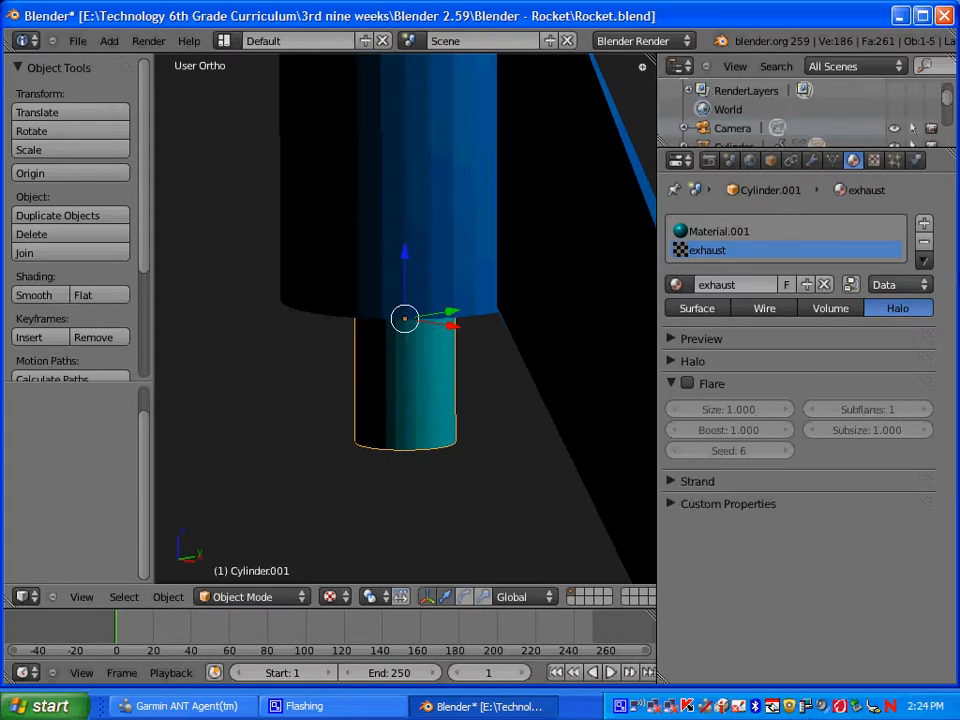
{"action": "mouse_move", "coordinate": [872, 160]}
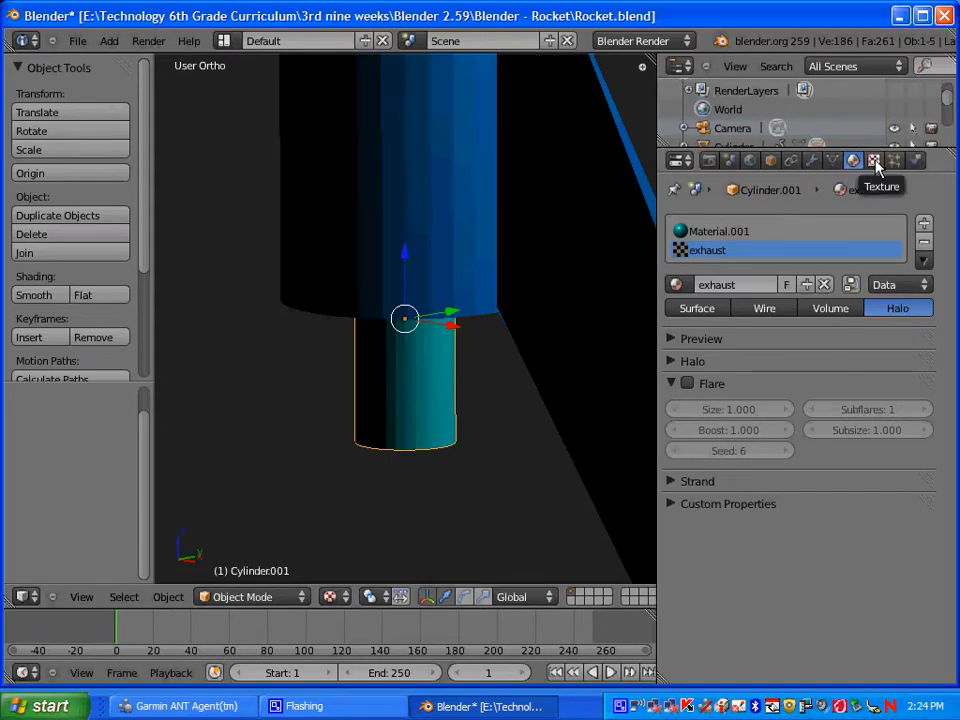
Create a new texture on the exhaust material of type Image or Movie
{"action": "left_click", "coordinate": [872, 160]}
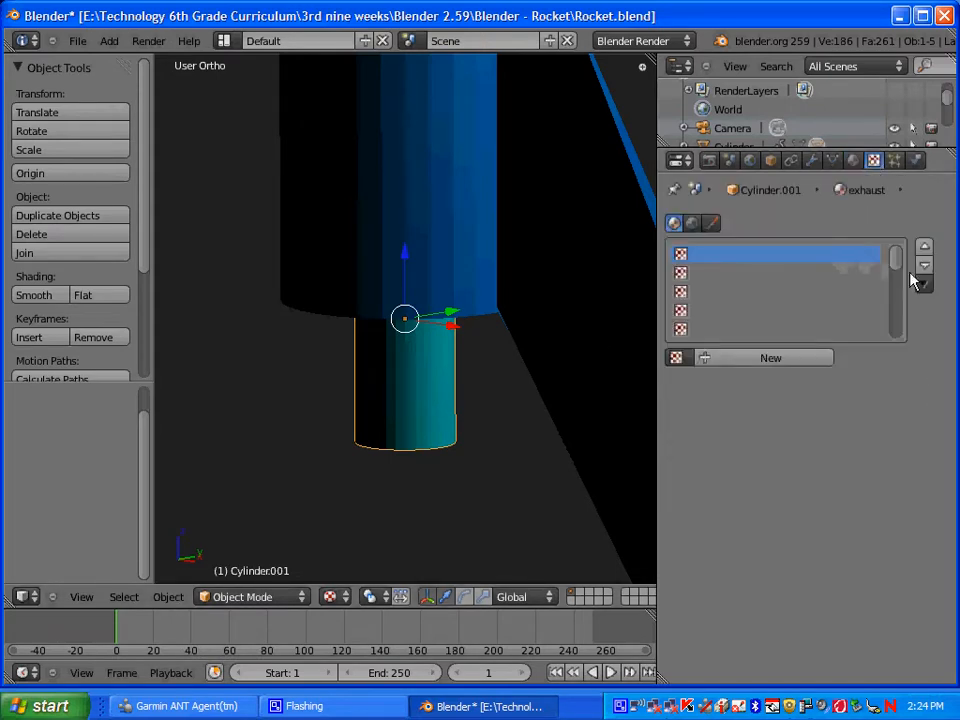
{"action": "left_click", "coordinate": [770, 356]}
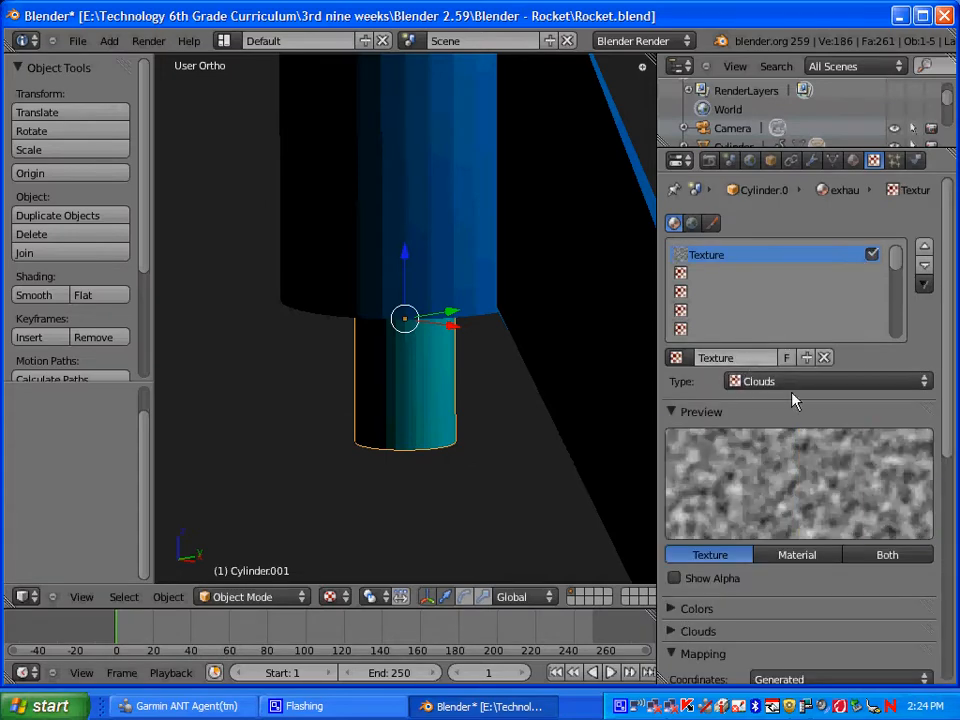
{"action": "left_click", "coordinate": [824, 380]}
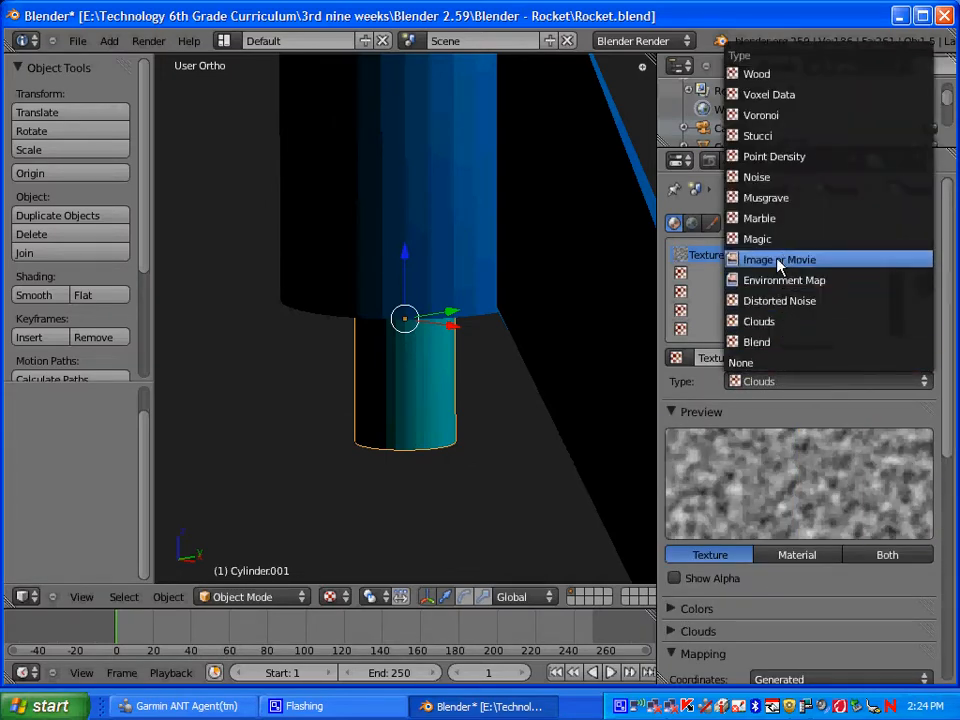
{"action": "left_click", "coordinate": [780, 260]}
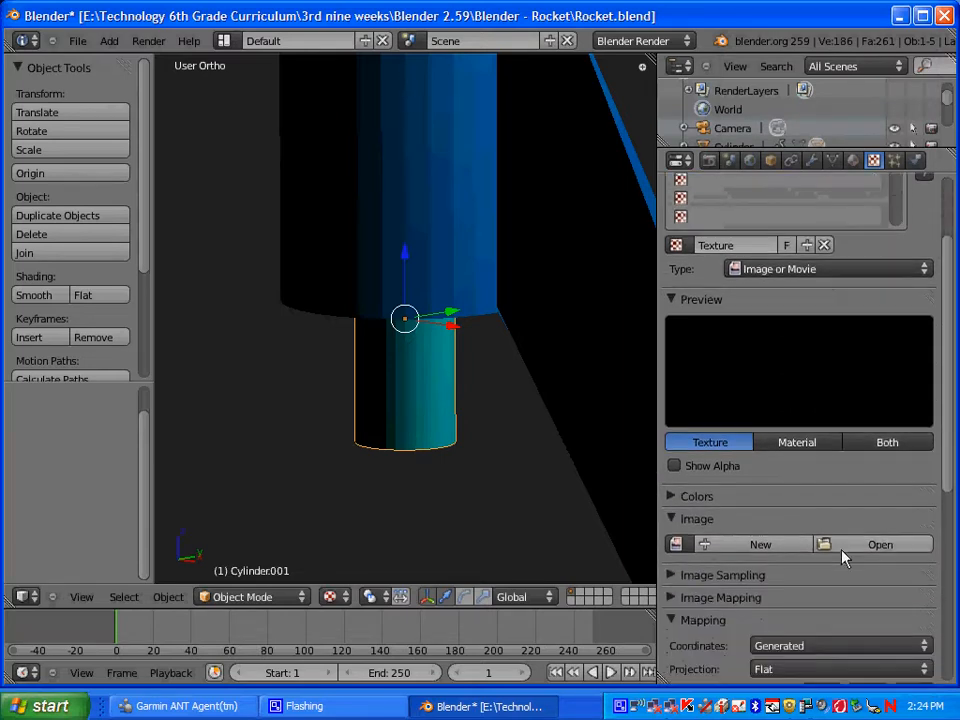
Load SolarPlate.png from the Blender Textures folder into the exhaust texture
{"action": "left_click", "coordinate": [880, 544]}
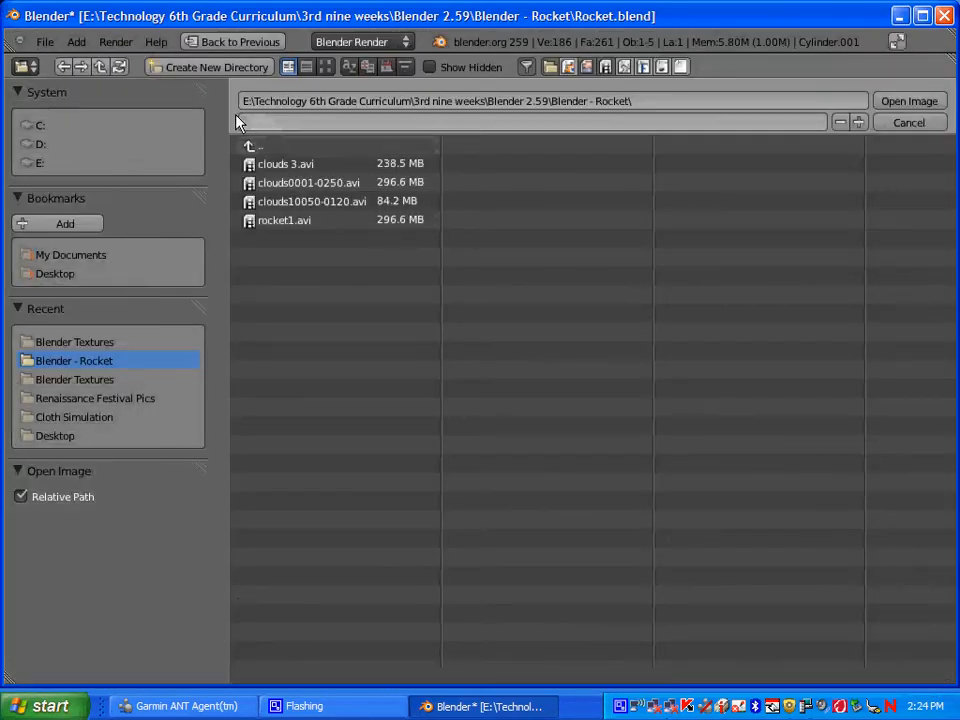
{"action": "mouse_move", "coordinate": [48, 84]}
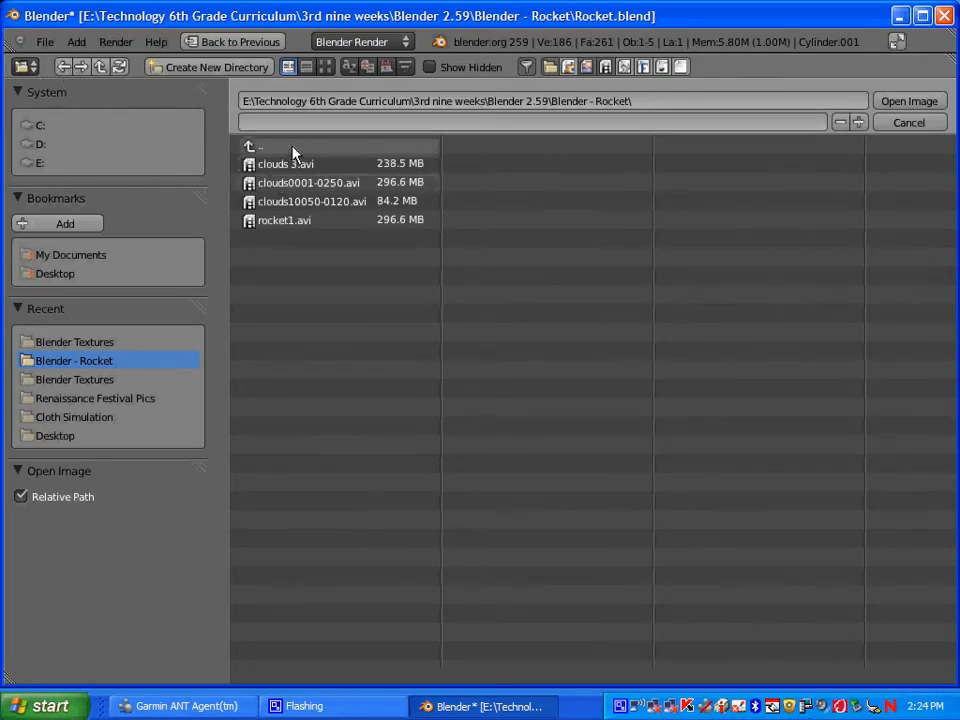
{"action": "left_click", "coordinate": [260, 148]}
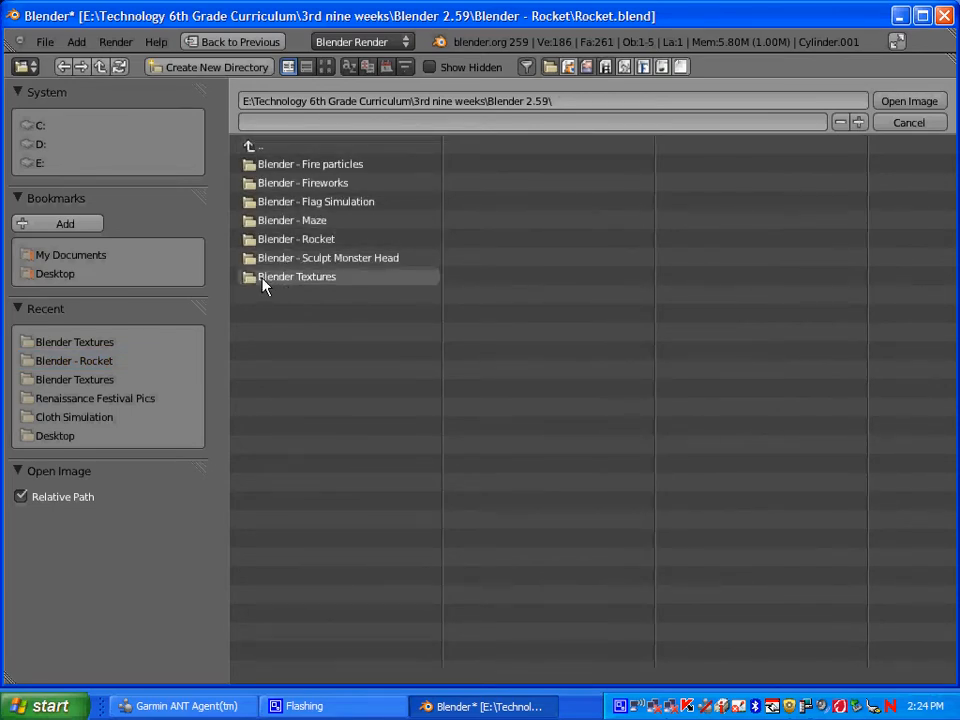
{"action": "mouse_move", "coordinate": [280, 286]}
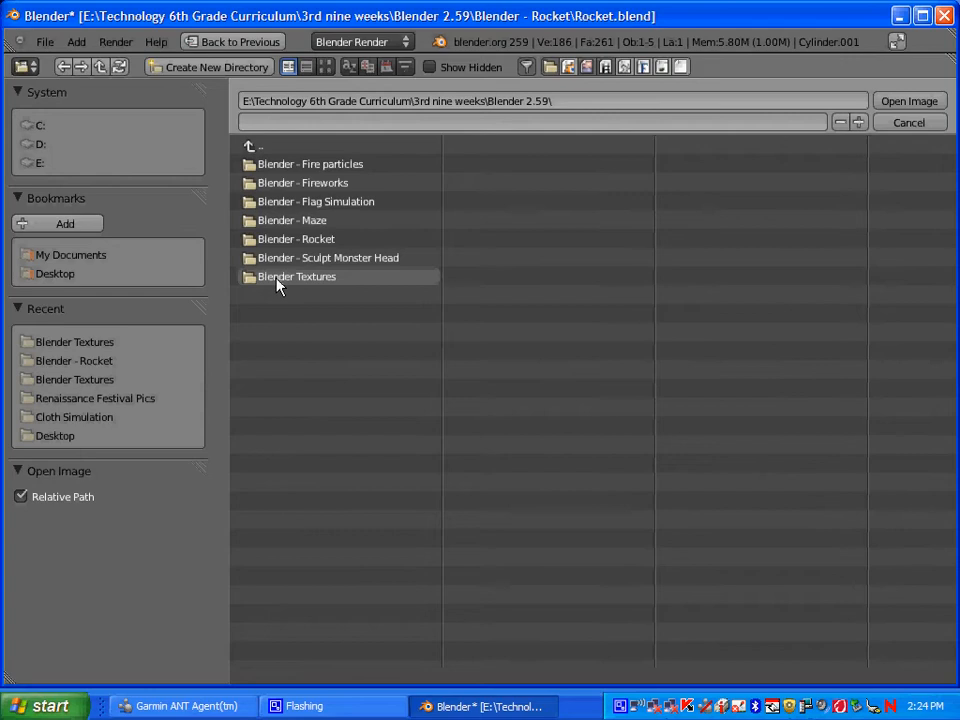
{"action": "double_click", "coordinate": [296, 276]}
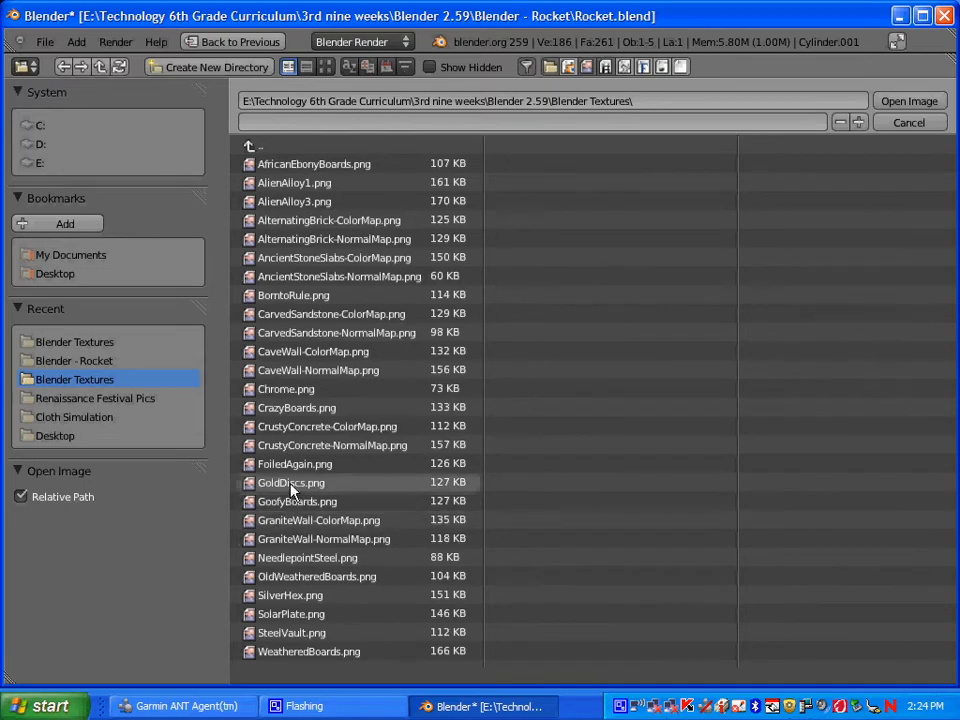
{"action": "left_click", "coordinate": [292, 482]}
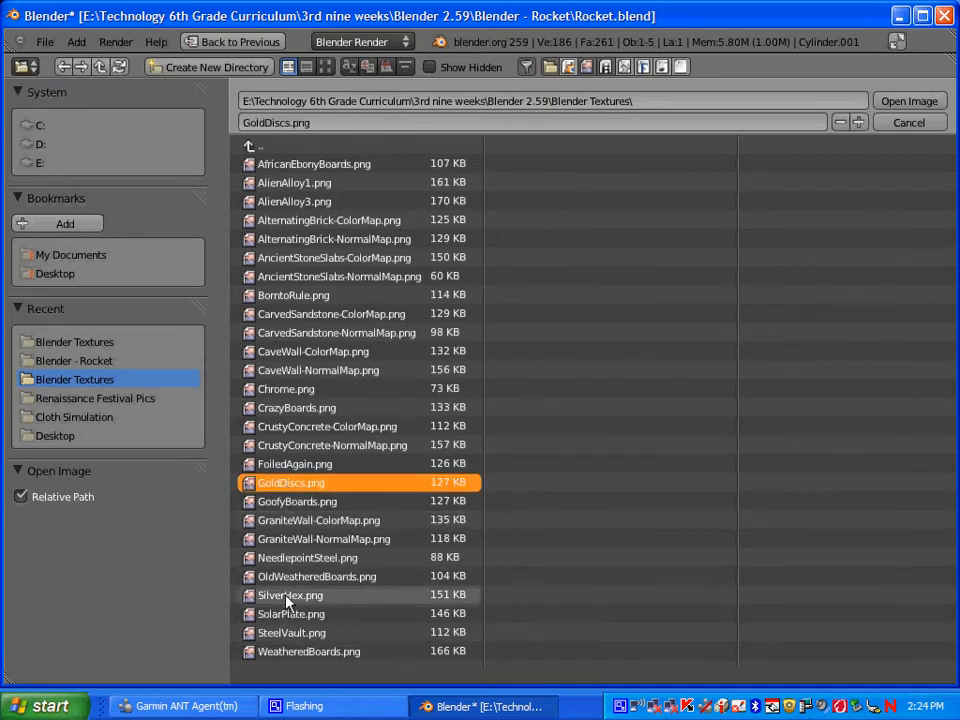
{"action": "left_click", "coordinate": [290, 612]}
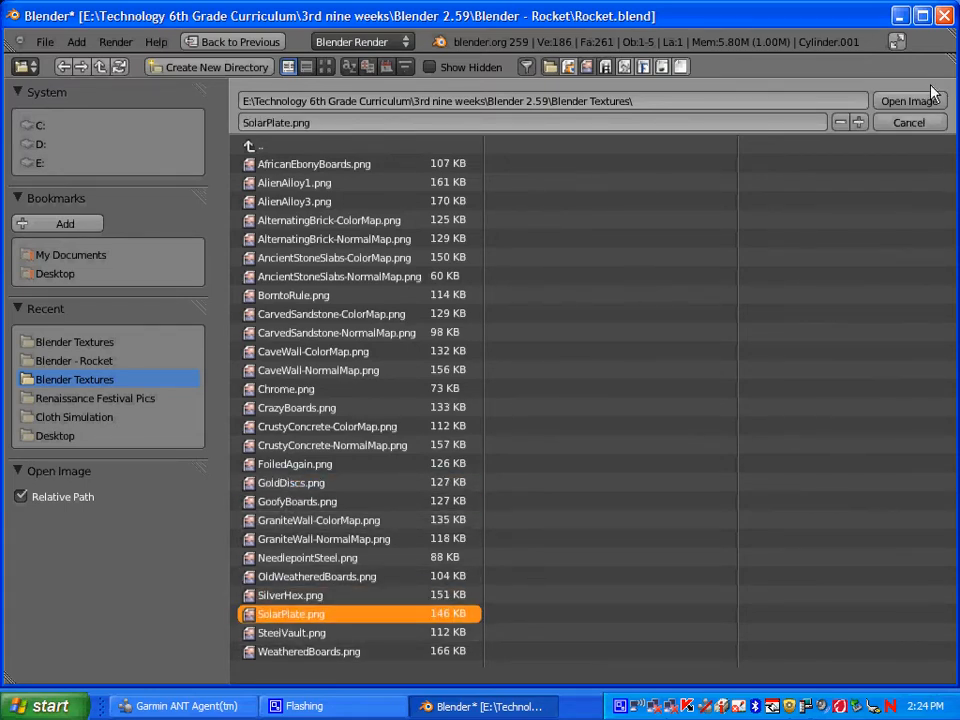
{"action": "left_click", "coordinate": [908, 100]}
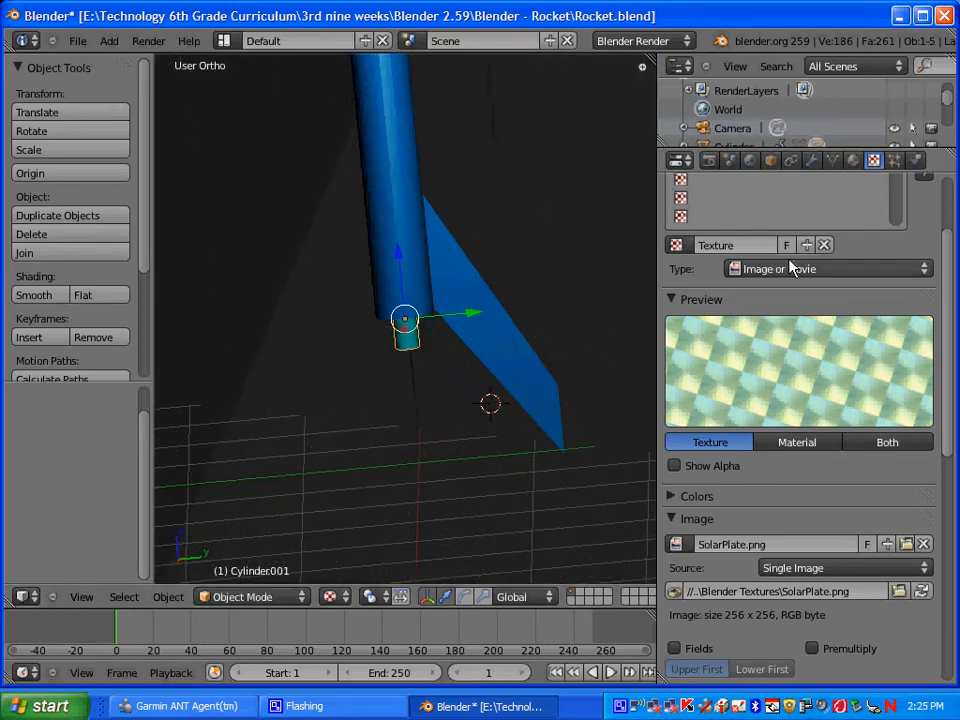
{"action": "mouse_move", "coordinate": [896, 160]}
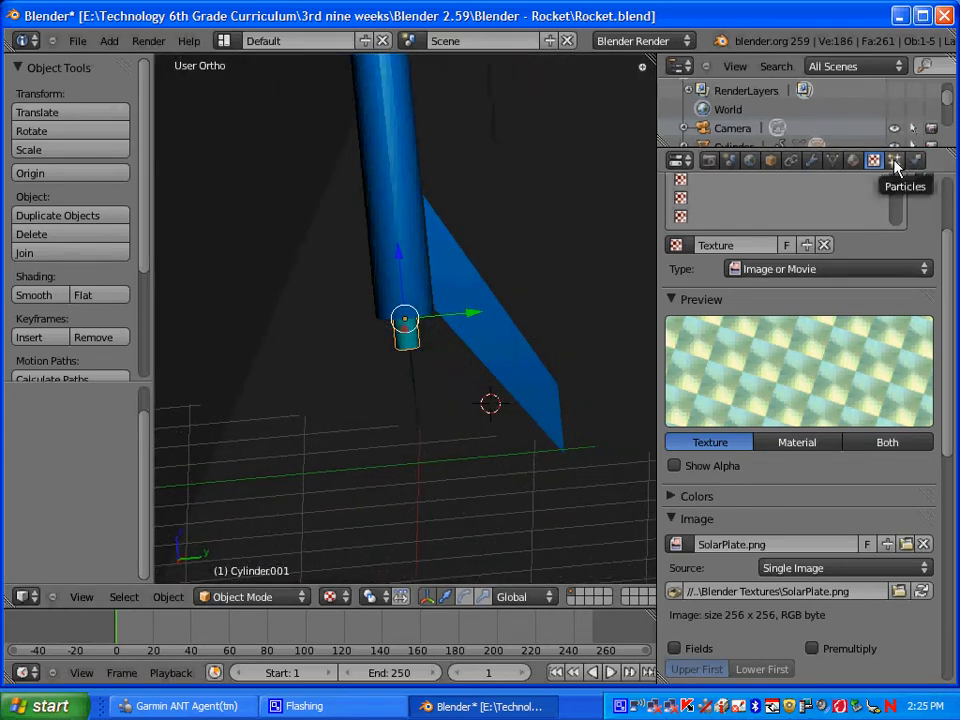
Add a particle system to the engine cylinder named ExhaustSystem and start editing its Amount
{"action": "left_click", "coordinate": [894, 160]}
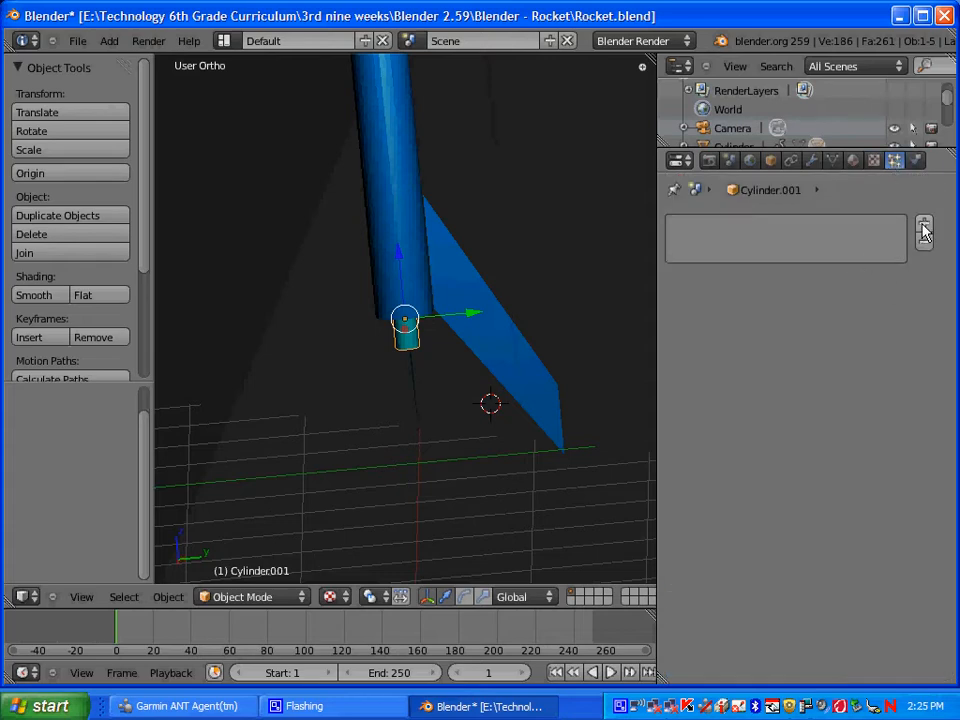
{"action": "left_click", "coordinate": [924, 226]}
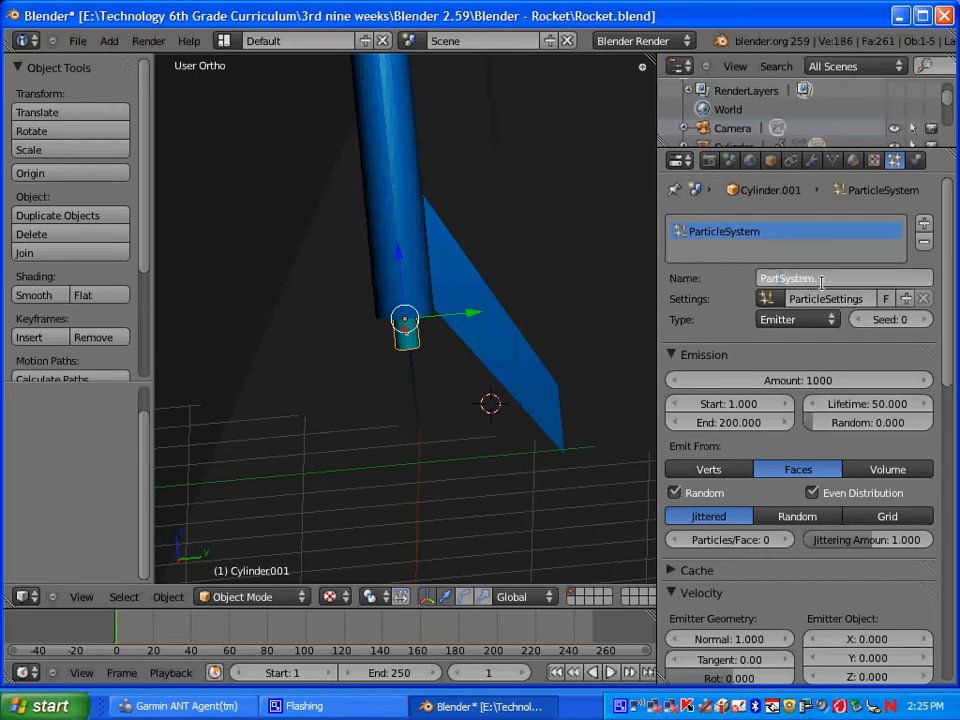
{"action": "type", "text": "ESystem"}
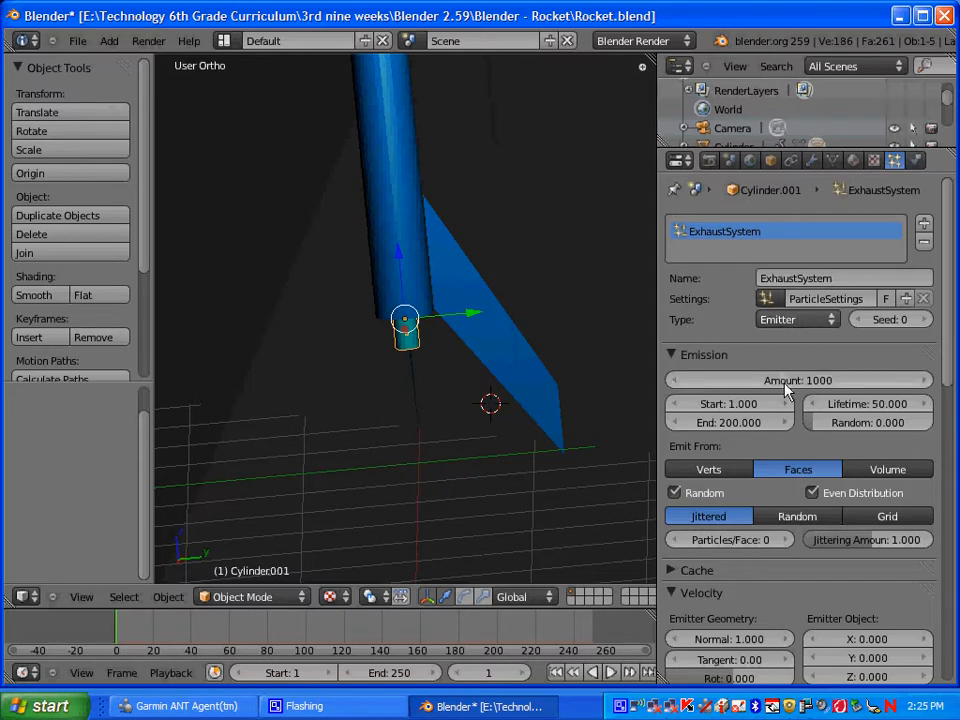
{"action": "left_click", "coordinate": [796, 380]}
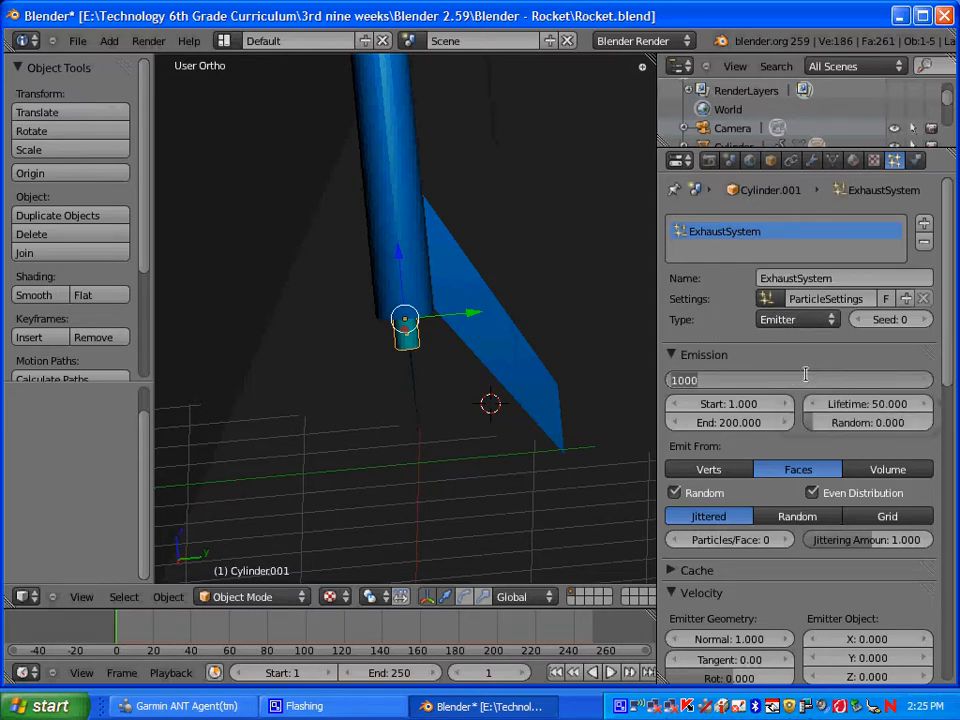
Set ExhaustSystem to 750 particles, lifetime 100, frames 15 to 250, with Normal velocity 1.0
{"action": "type", "text": "750"}
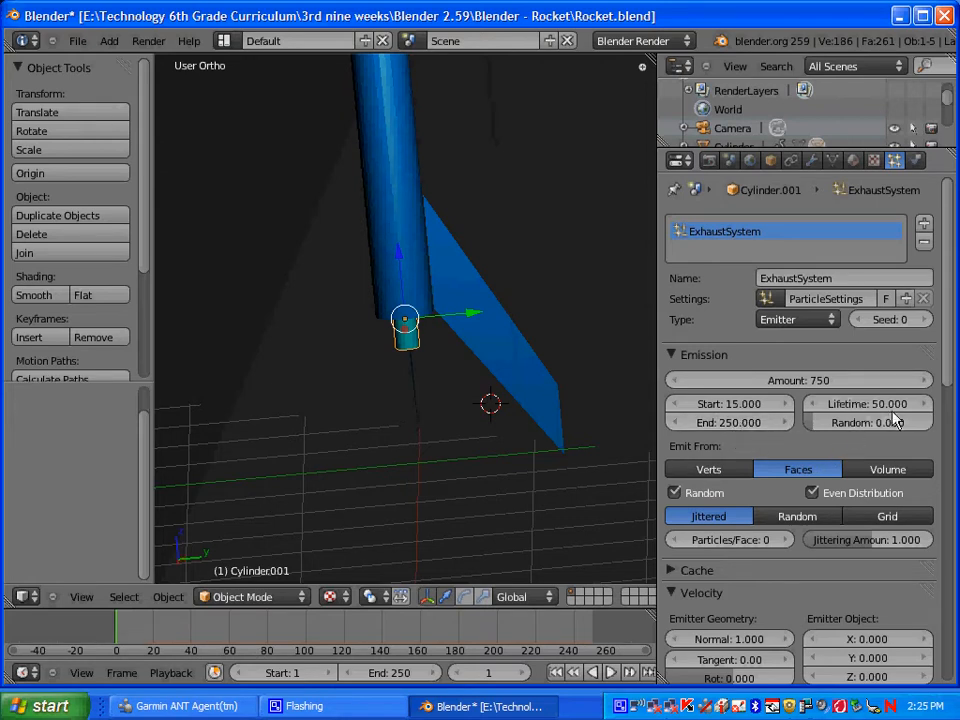
{"action": "left_click", "coordinate": [866, 404]}
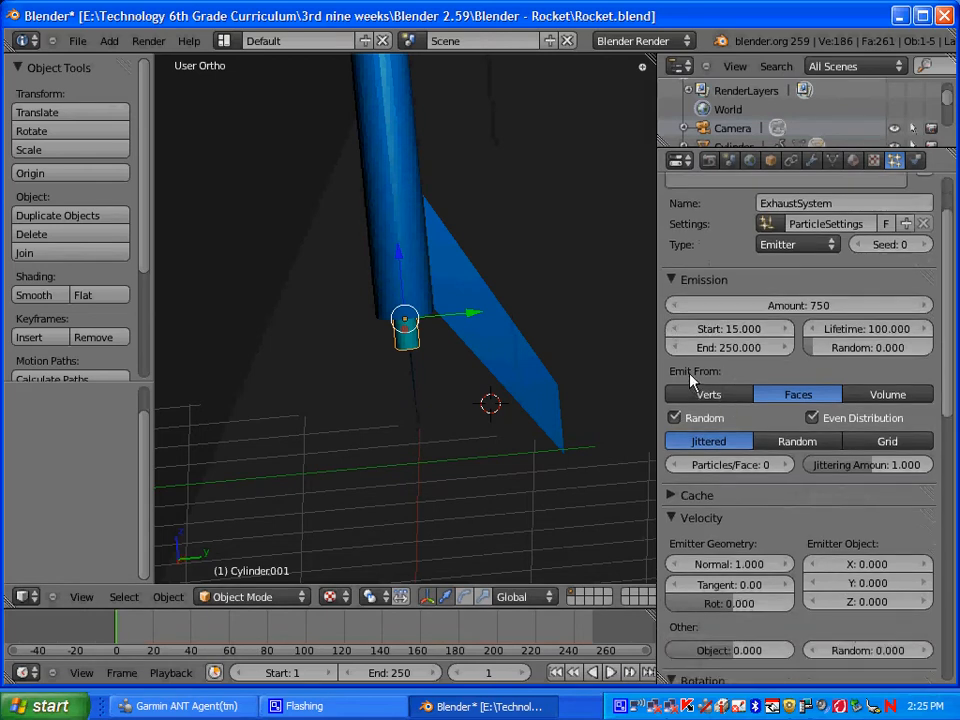
{"action": "mouse_move", "coordinate": [684, 430]}
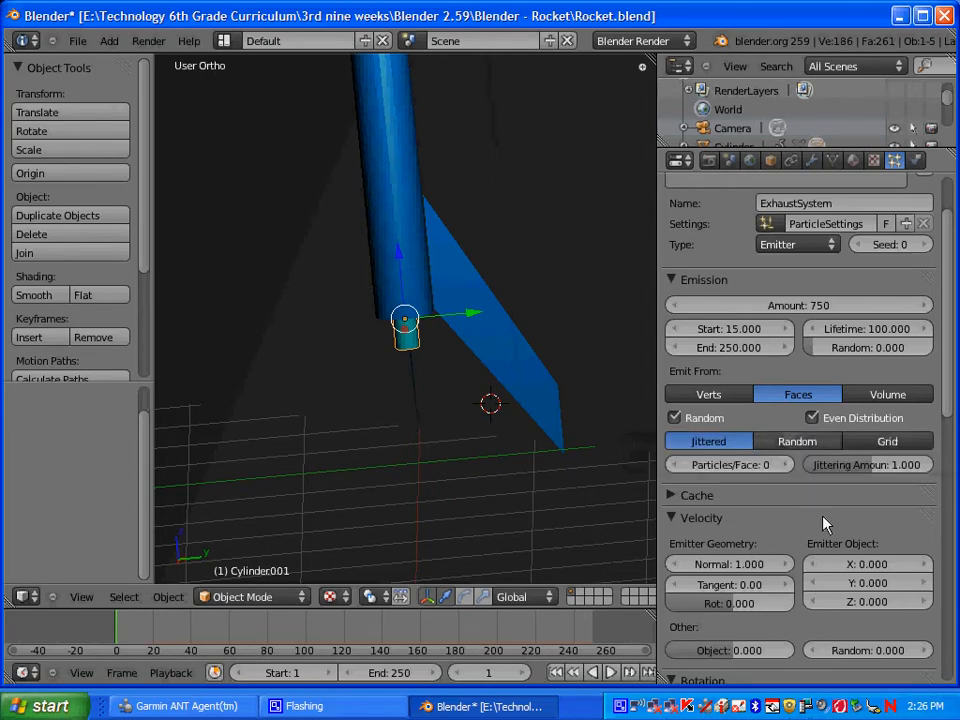
{"action": "scroll", "scroll_direction": "down", "scroll_amount": 3}
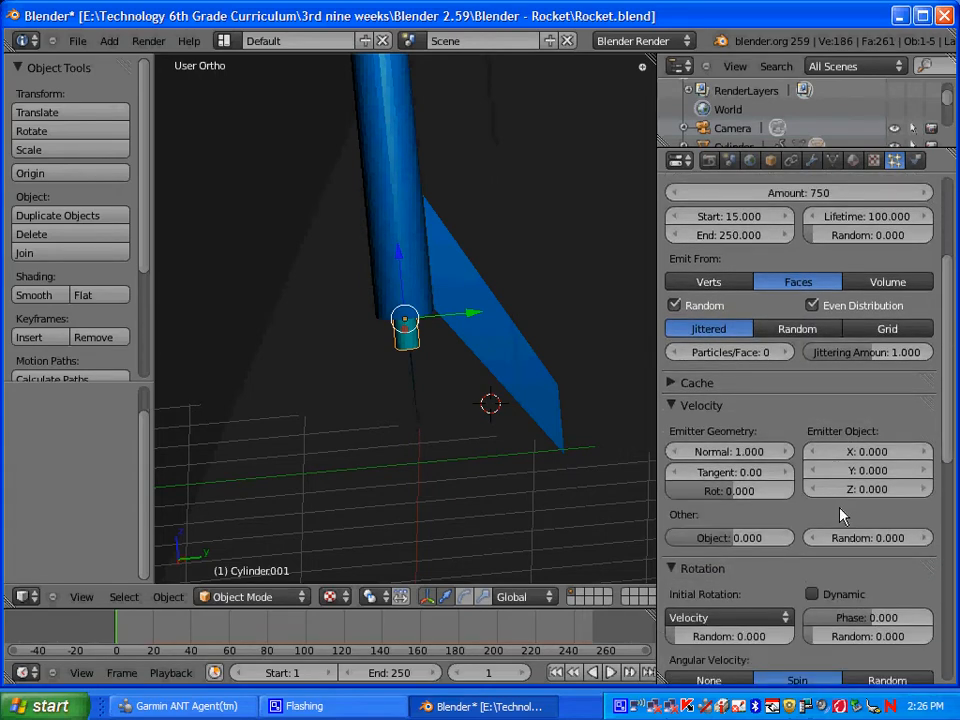
{"action": "scroll", "scroll_direction": "down", "scroll_amount": 3}
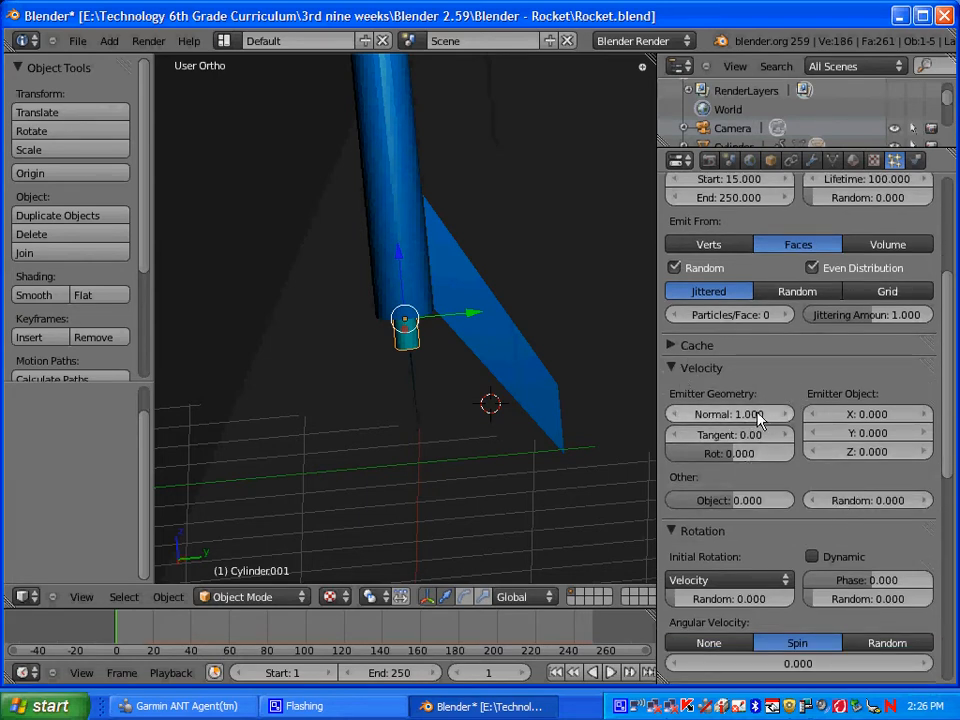
{"action": "left_click", "coordinate": [728, 412]}
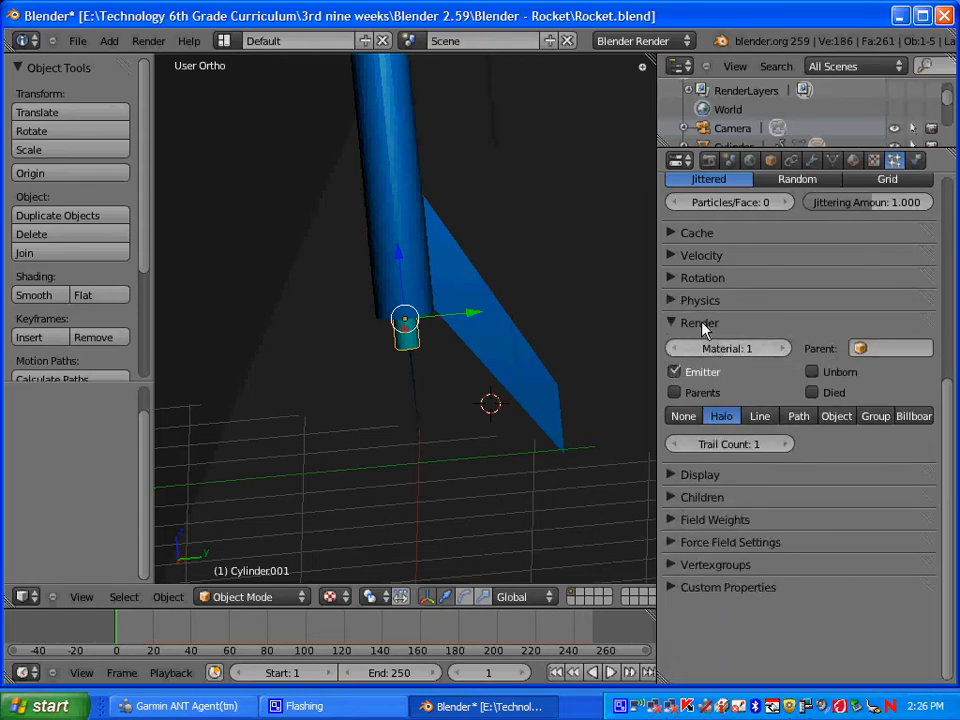
{"action": "mouse_move", "coordinate": [720, 414]}
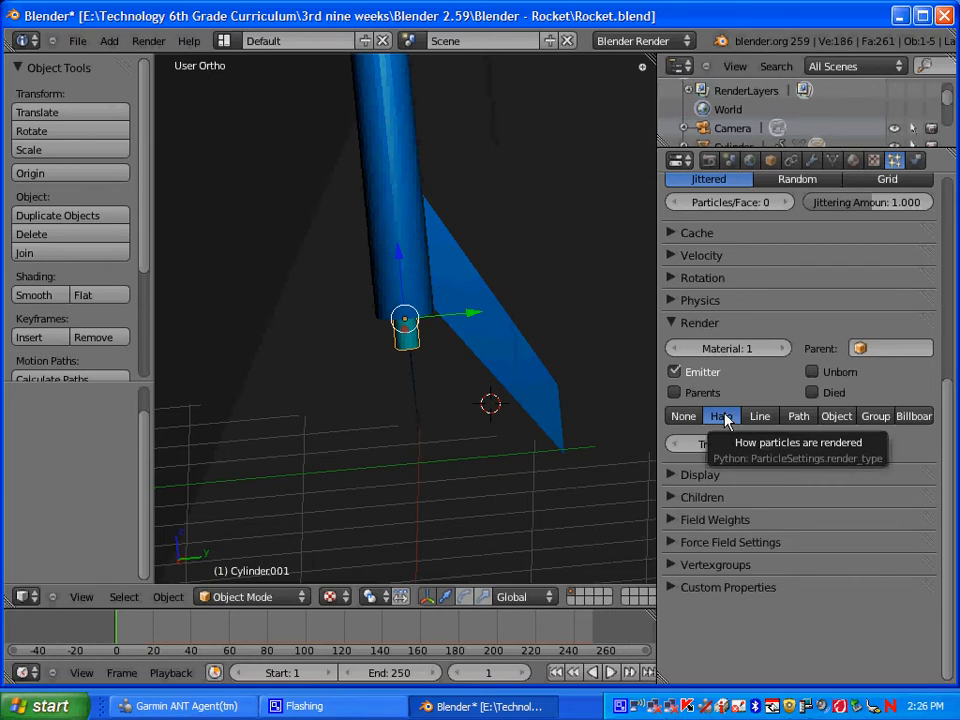
Render the particles as halos with Material 2 and display them as circles in the viewport
{"action": "left_click", "coordinate": [720, 414]}
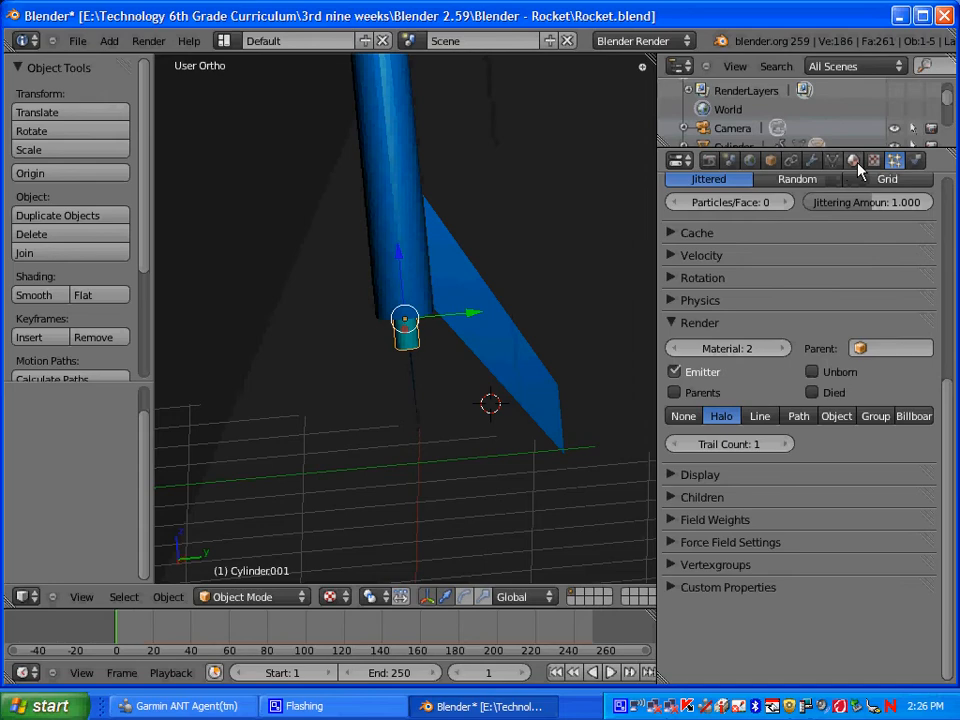
{"action": "left_click", "coordinate": [854, 160]}
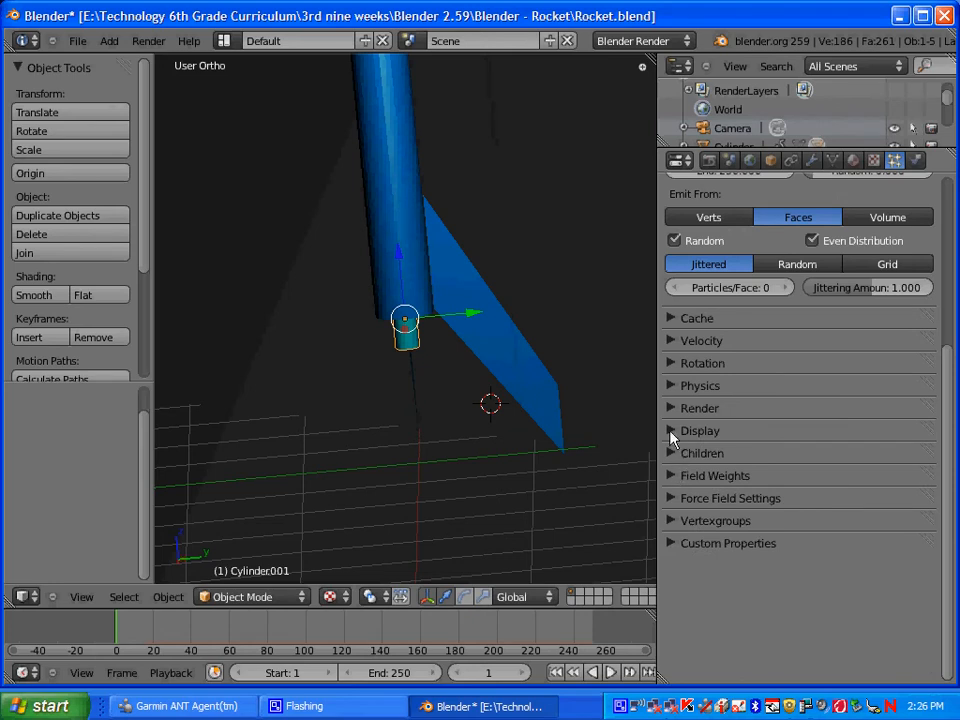
{"action": "left_click", "coordinate": [700, 430]}
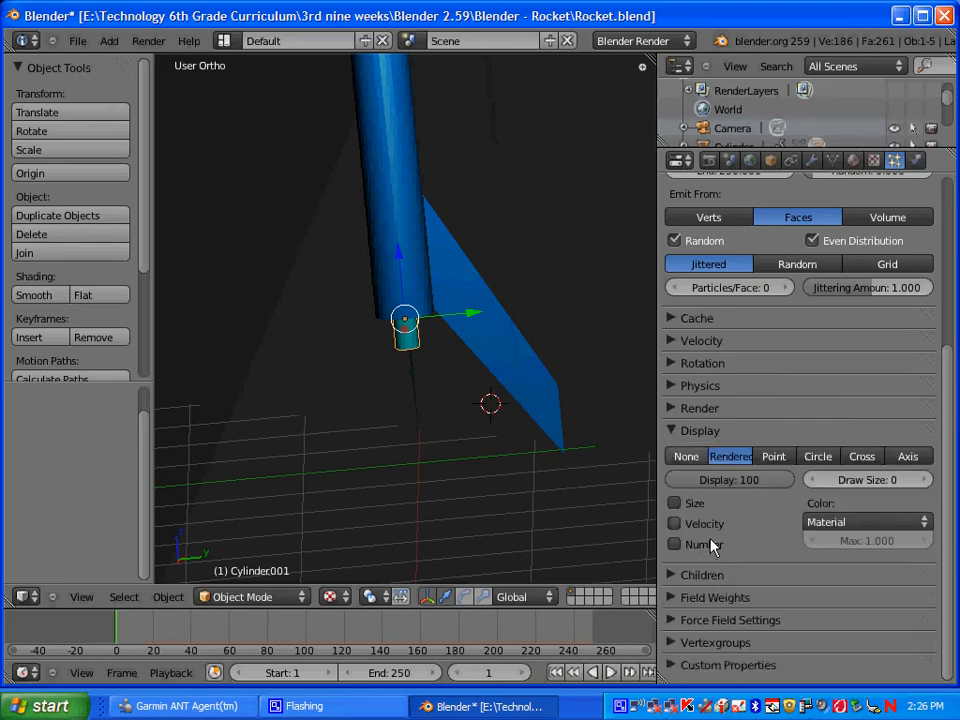
{"action": "mouse_move", "coordinate": [716, 544]}
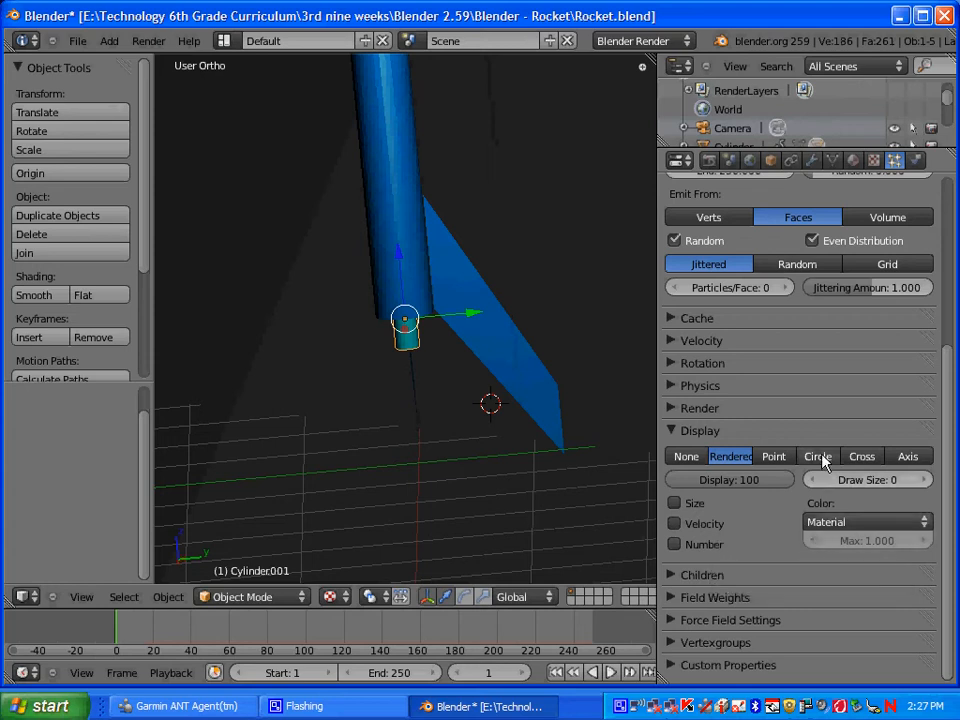
{"action": "left_click", "coordinate": [816, 456]}
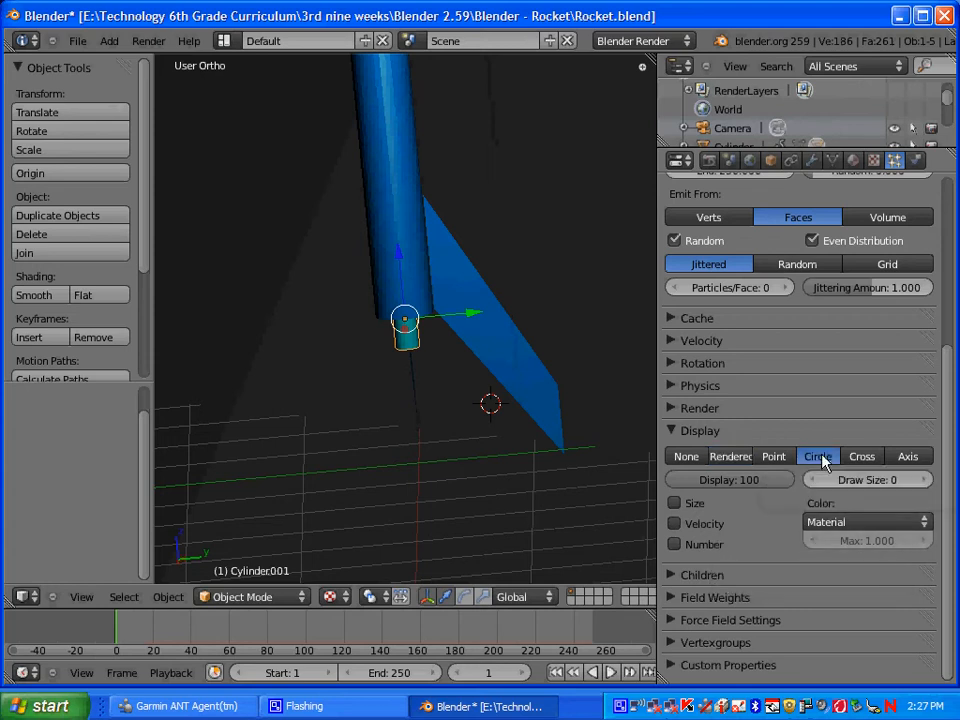
{"action": "left_click", "coordinate": [818, 456]}
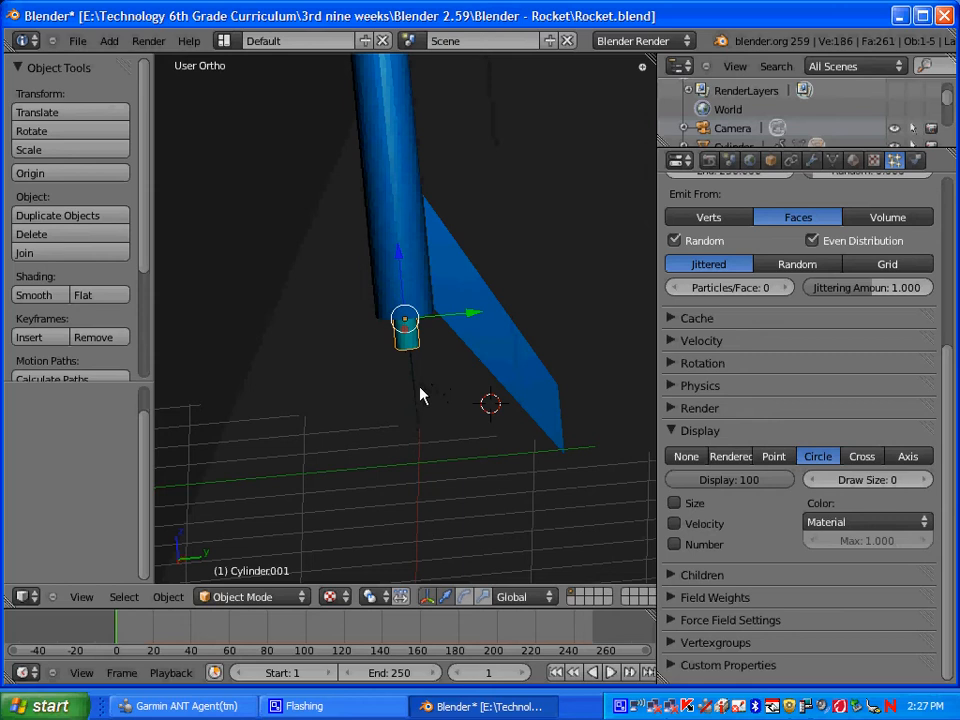
{"action": "mouse_move", "coordinate": [388, 388]}
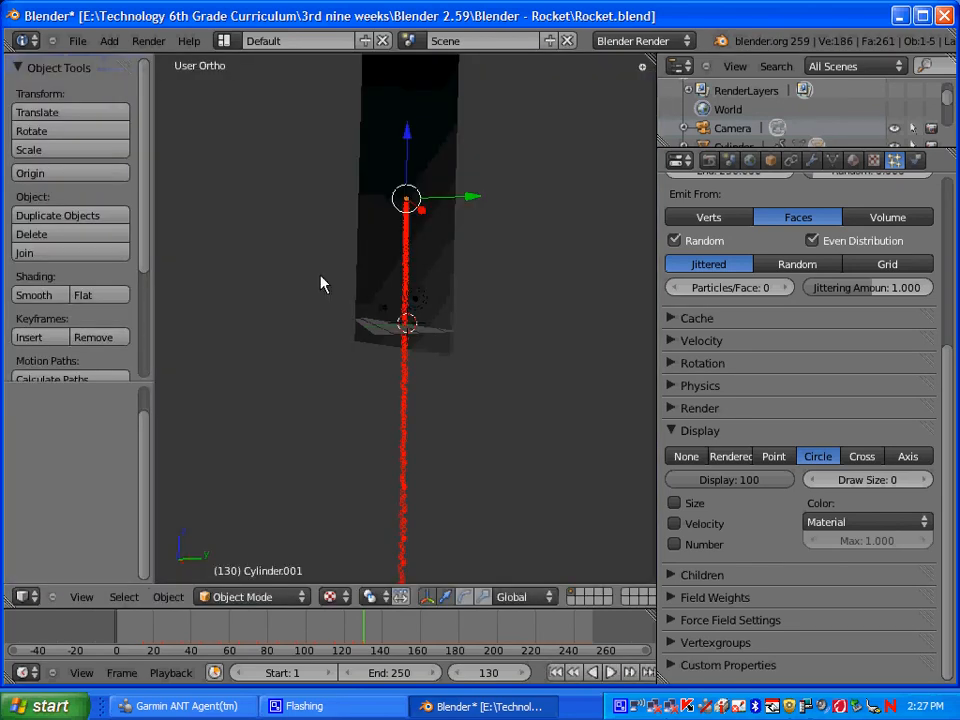
{"action": "mouse_move", "coordinate": [434, 276]}
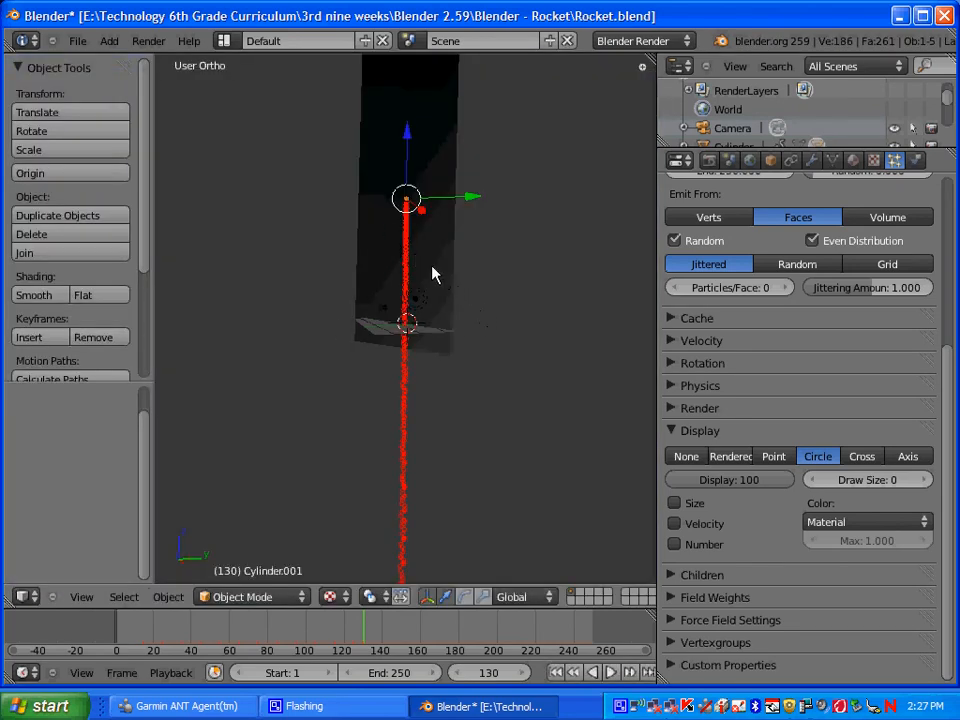
{"action": "mouse_move", "coordinate": [420, 268]}
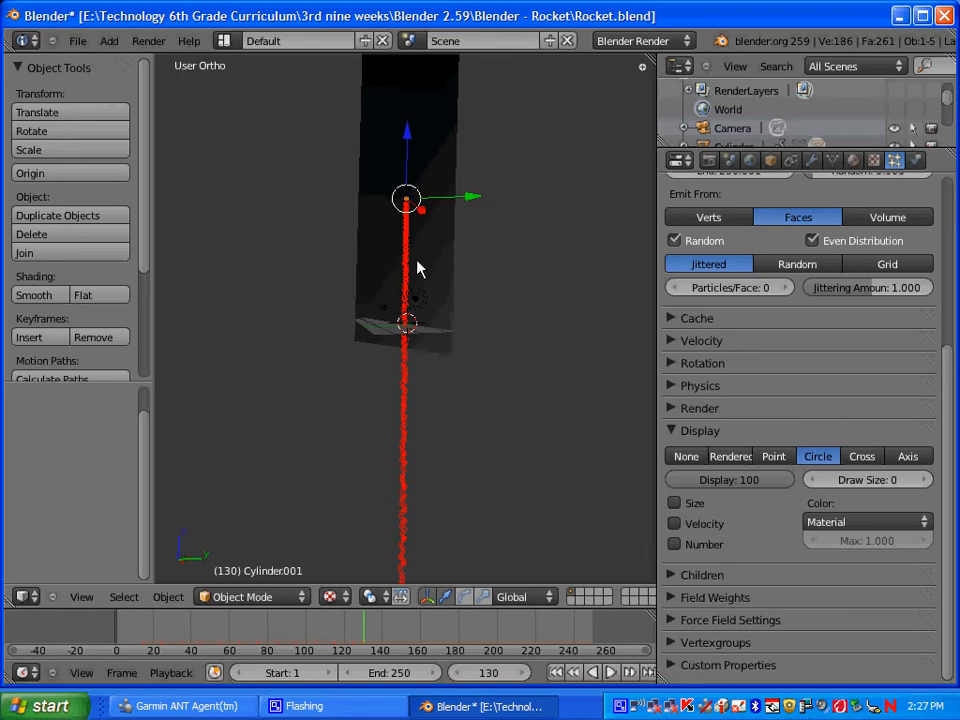
{"action": "mouse_move", "coordinate": [414, 232]}
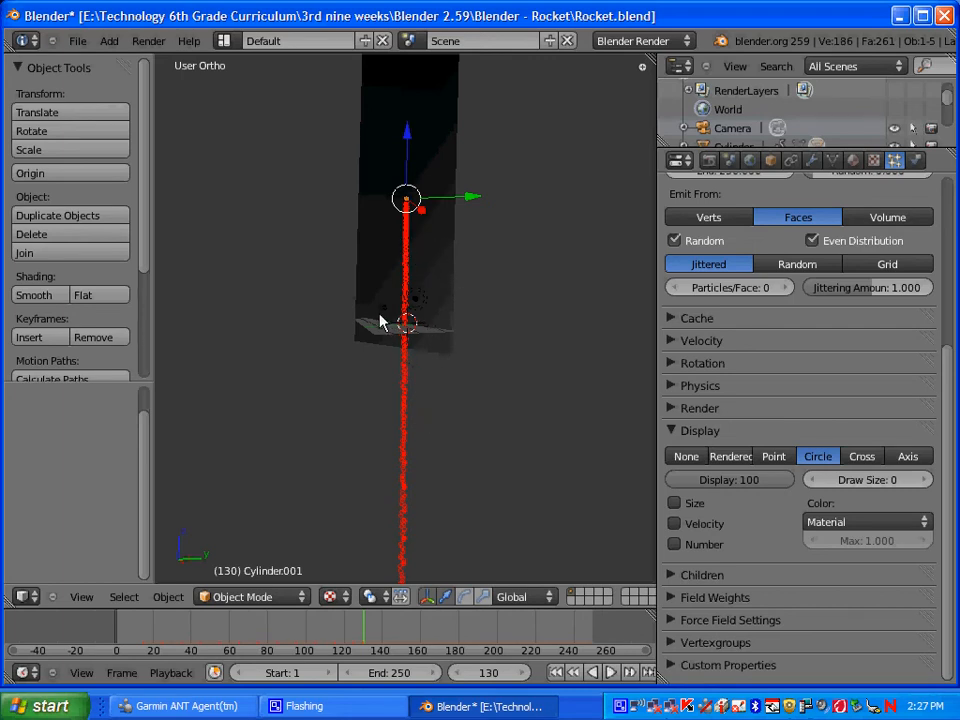
{"action": "mouse_move", "coordinate": [416, 248]}
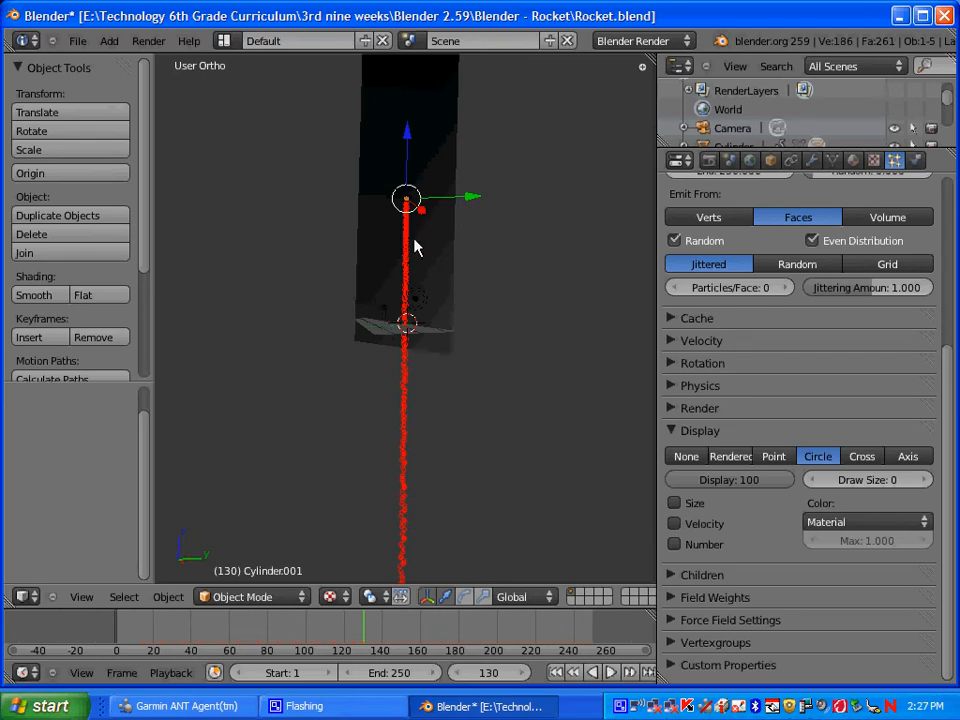
{"action": "mouse_move", "coordinate": [558, 390]}
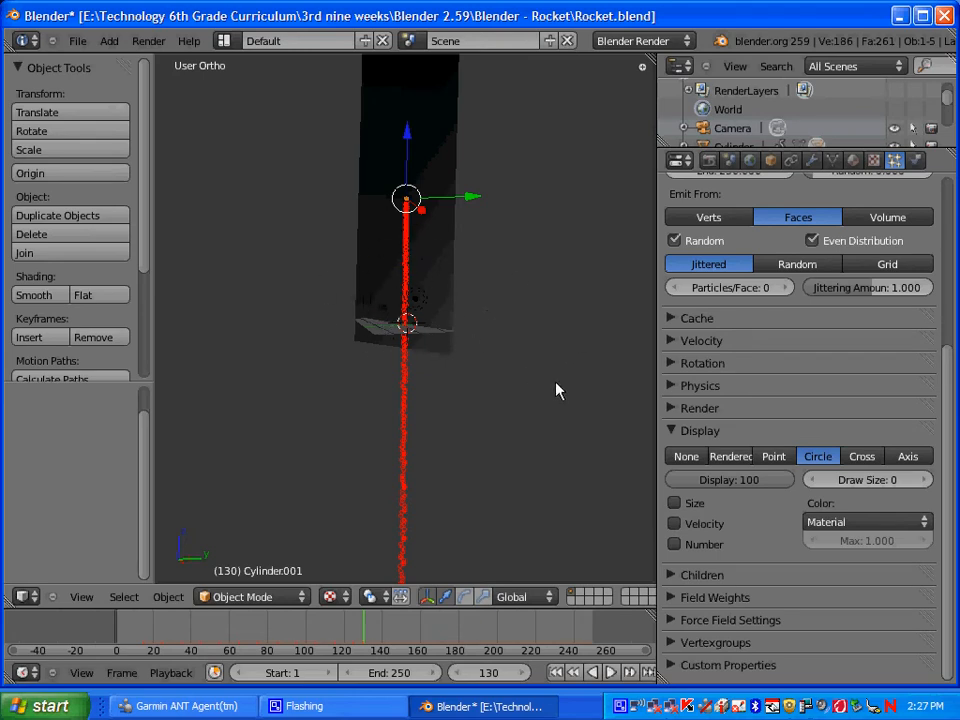
At frame 130, with the red exhaust streaming, return to the exhaust material settings
{"action": "left_click", "coordinate": [852, 160]}
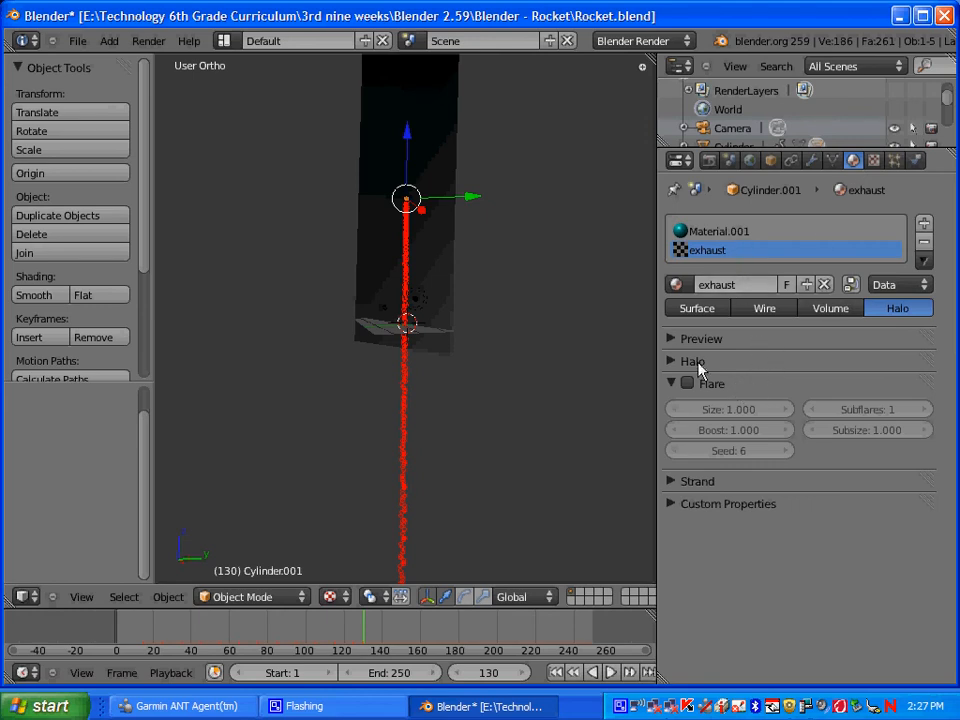
Enable Rings on the exhaust halo and colour the rings orange-red
{"action": "left_click", "coordinate": [692, 360]}
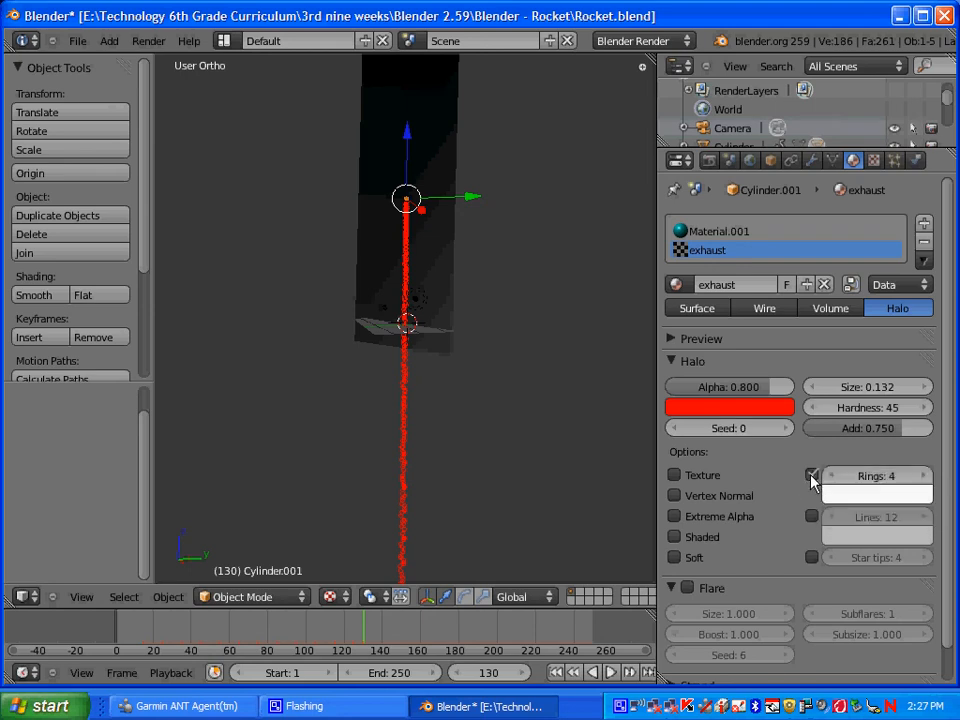
{"action": "left_click", "coordinate": [812, 476]}
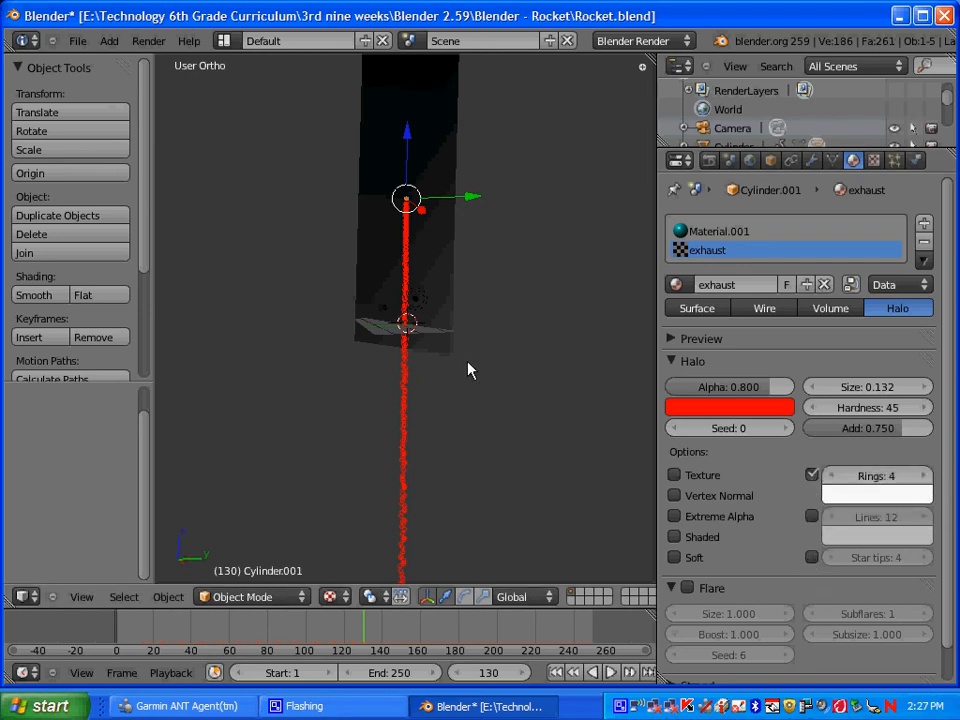
{"action": "mouse_move", "coordinate": [464, 388]}
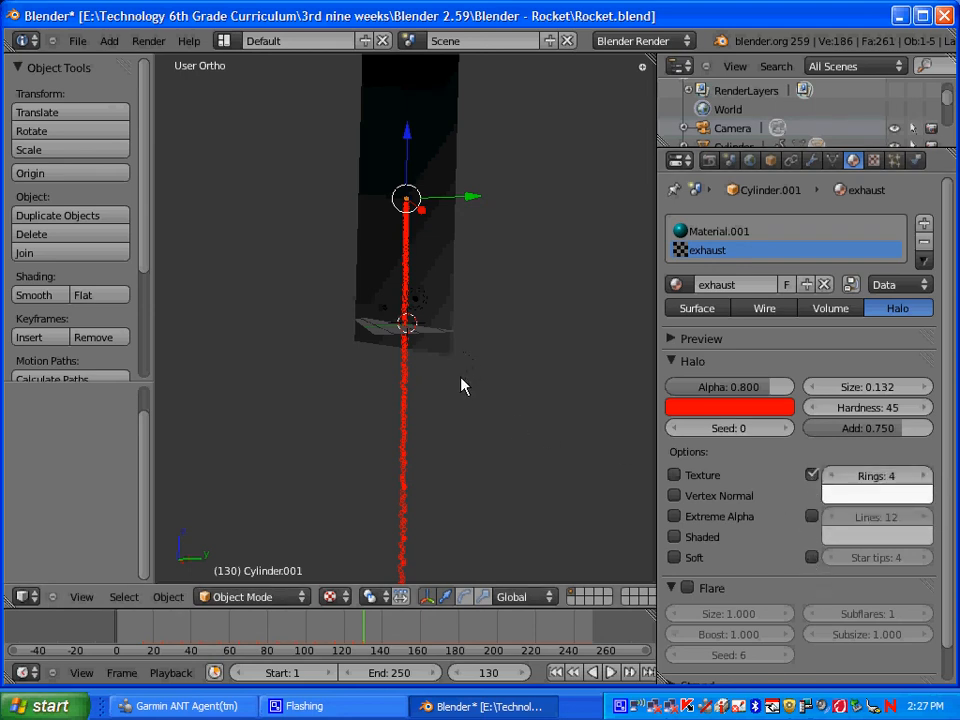
{"action": "left_click", "coordinate": [592, 672]}
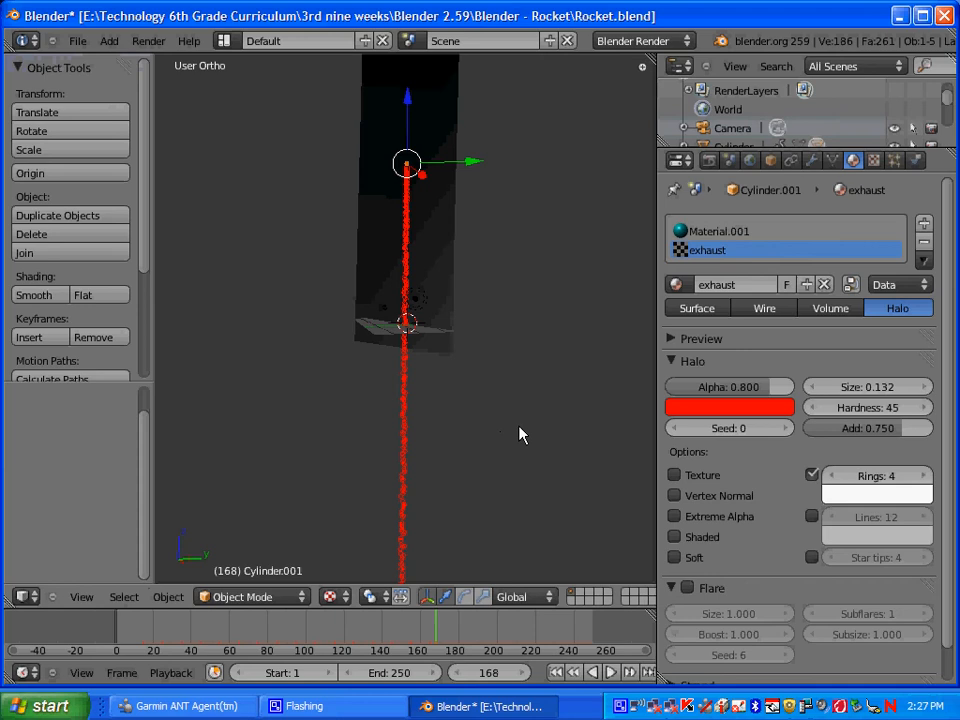
{"action": "left_click", "coordinate": [730, 408]}
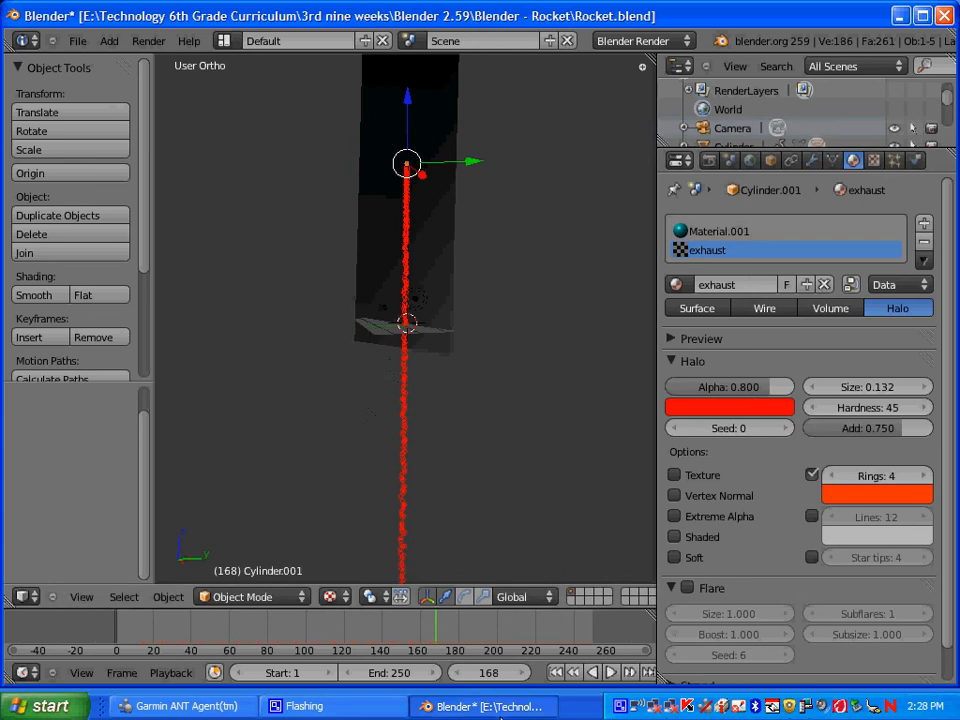
Rewind and scrub to frame 37 to check the early exhaust
{"action": "left_click", "coordinate": [556, 672]}
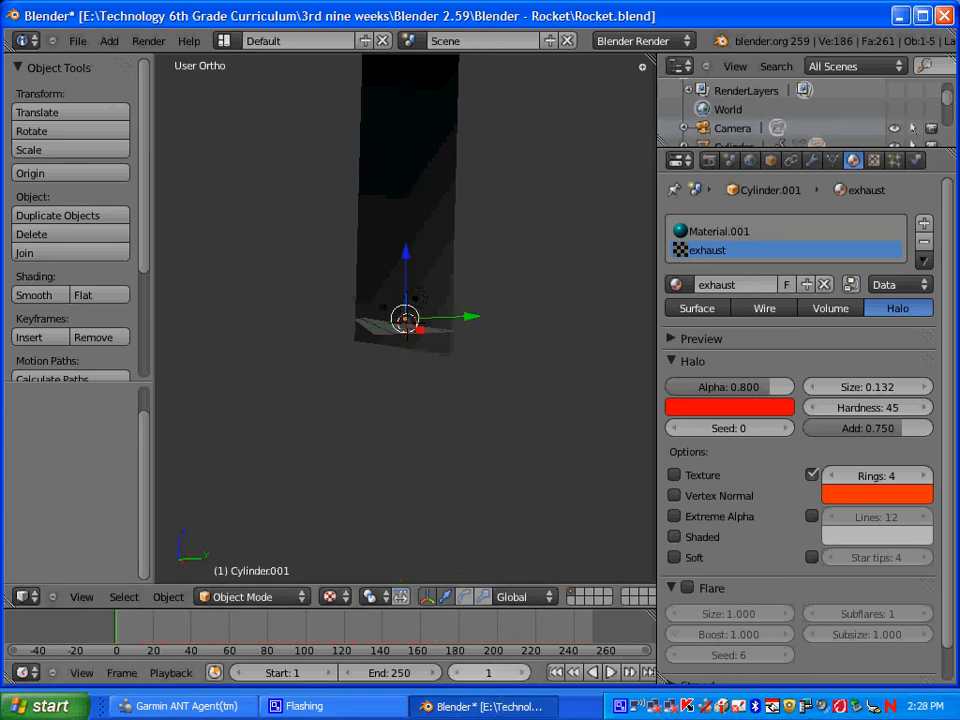
{"action": "left_click", "coordinate": [610, 672]}
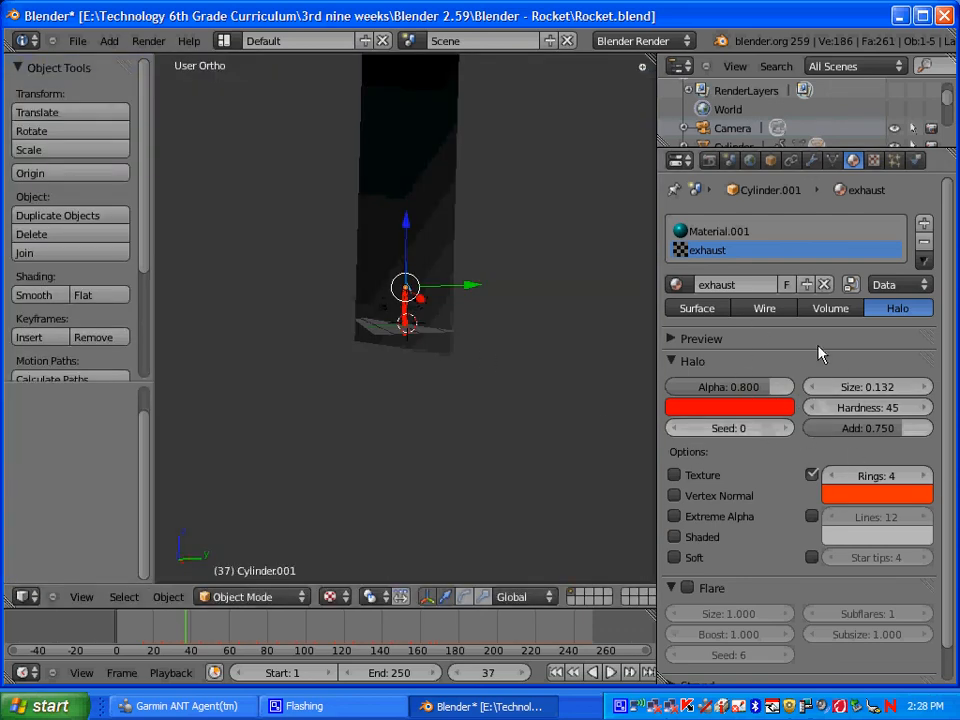
{"action": "mouse_move", "coordinate": [796, 366]}
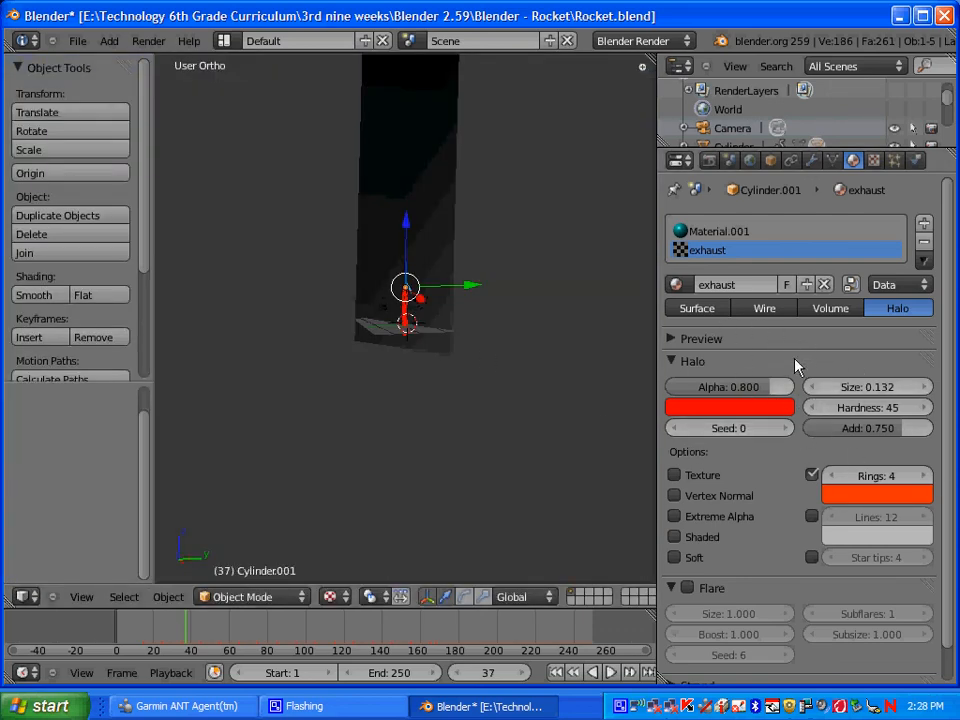
{"action": "mouse_move", "coordinate": [896, 308]}
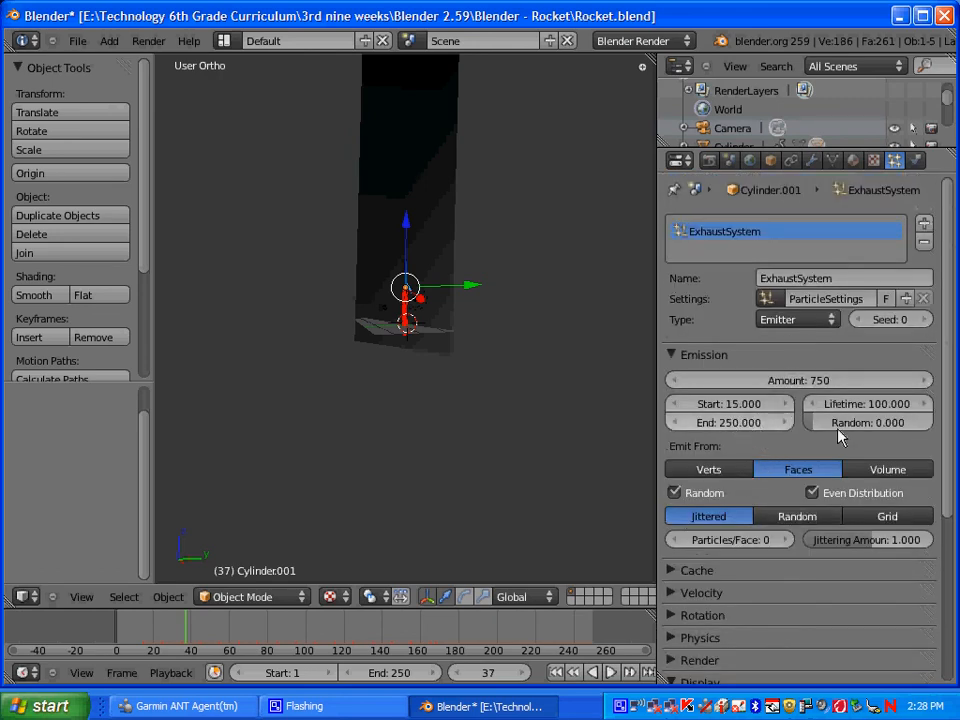
Save the project as Rocket.blend
{"action": "scroll", "scroll_direction": "down", "scroll_amount": 3}
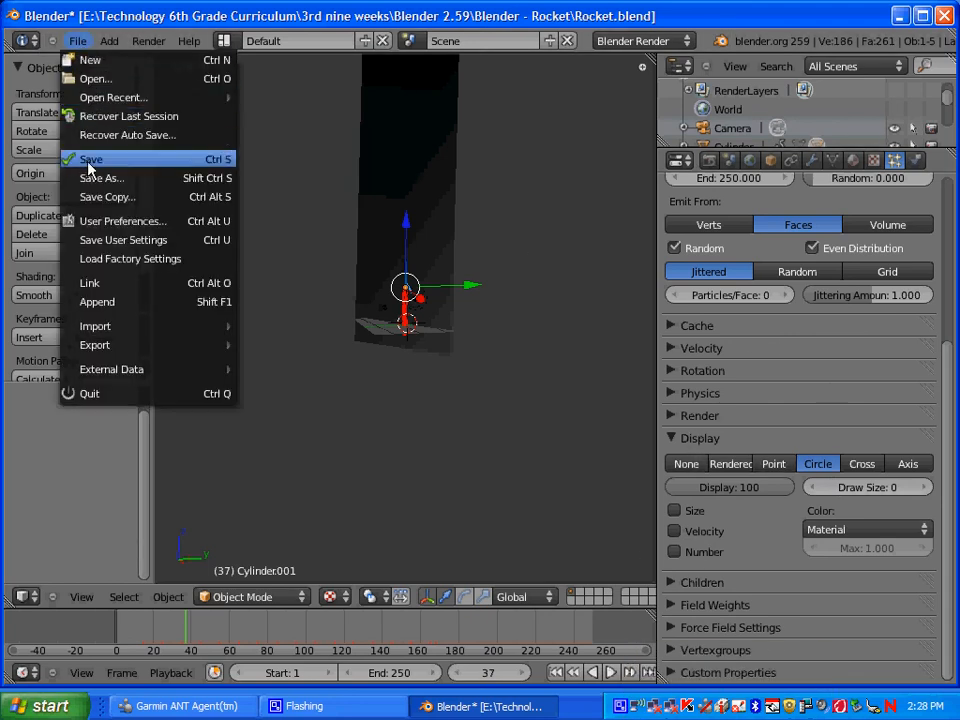
{"action": "left_click", "coordinate": [92, 160]}
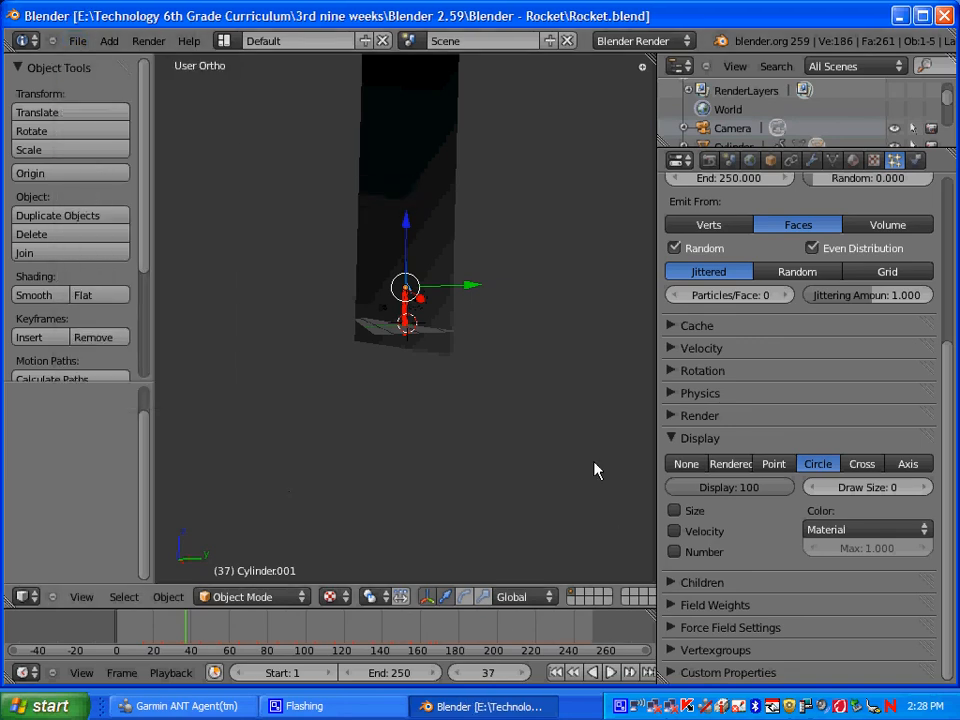